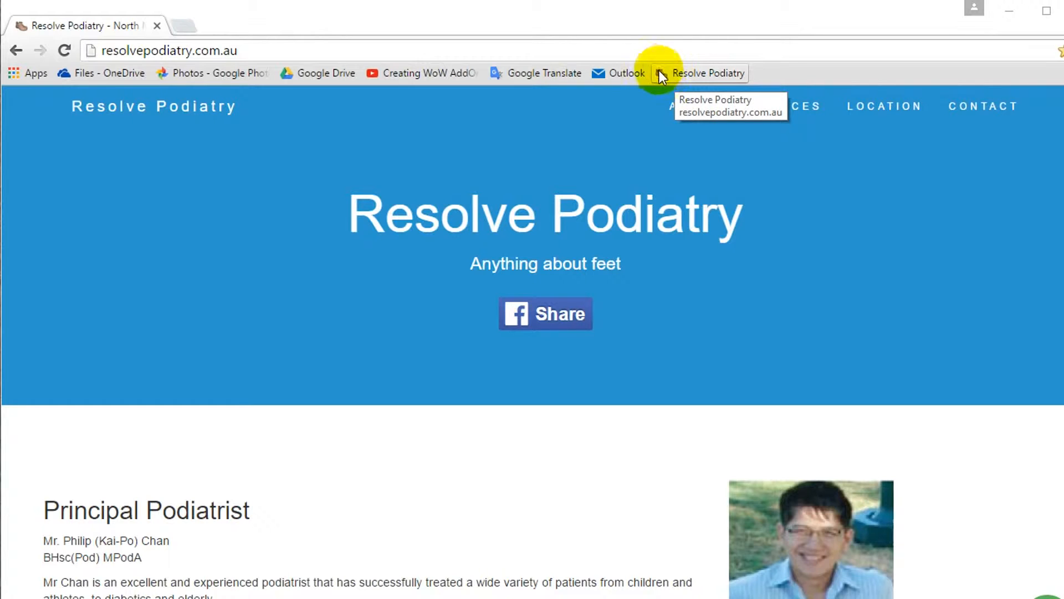
mouse_move(662, 74)
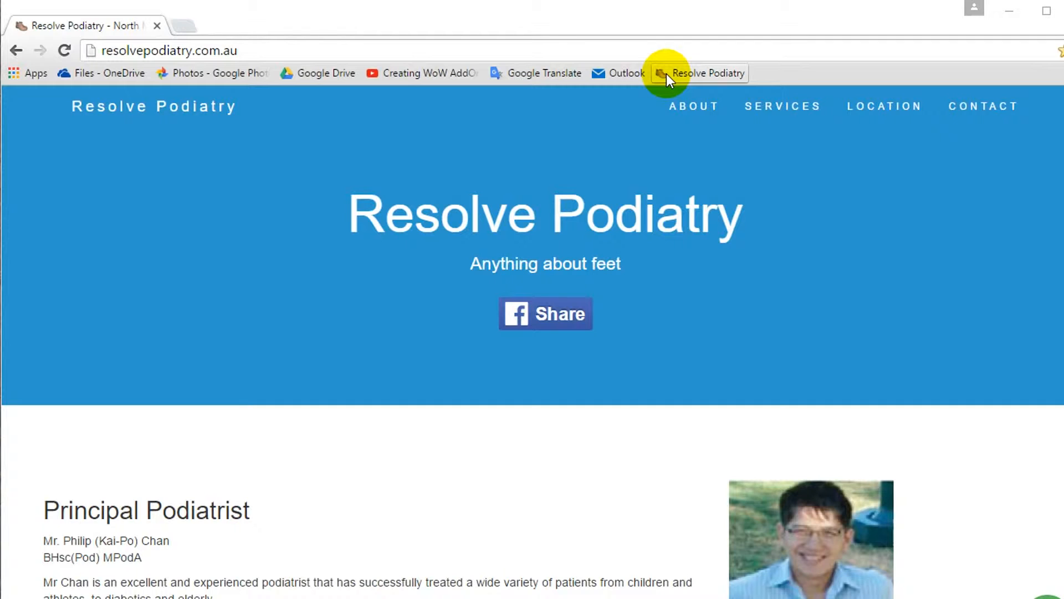
mouse_move(664, 50)
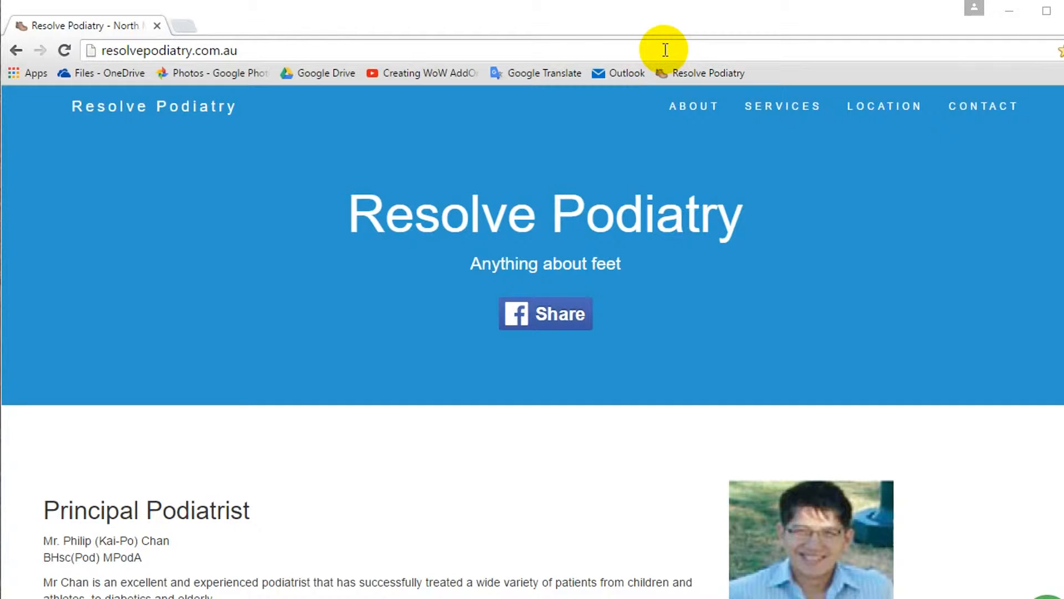
Step: Search Google Images for 'spades' and filter by usage rights: labeled for reuse with modification
left_click(168, 50)
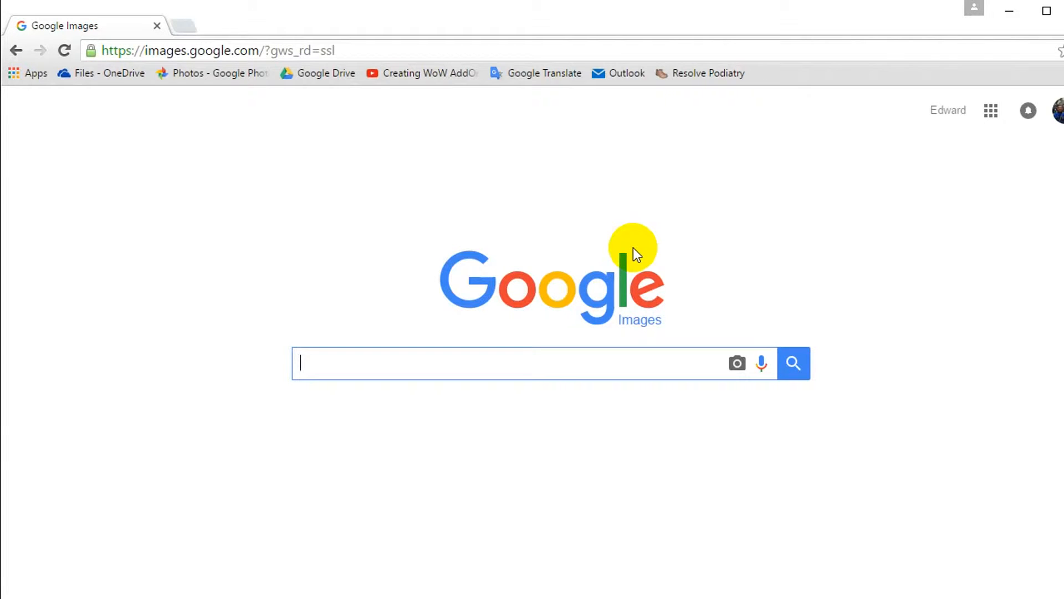
type("spades")
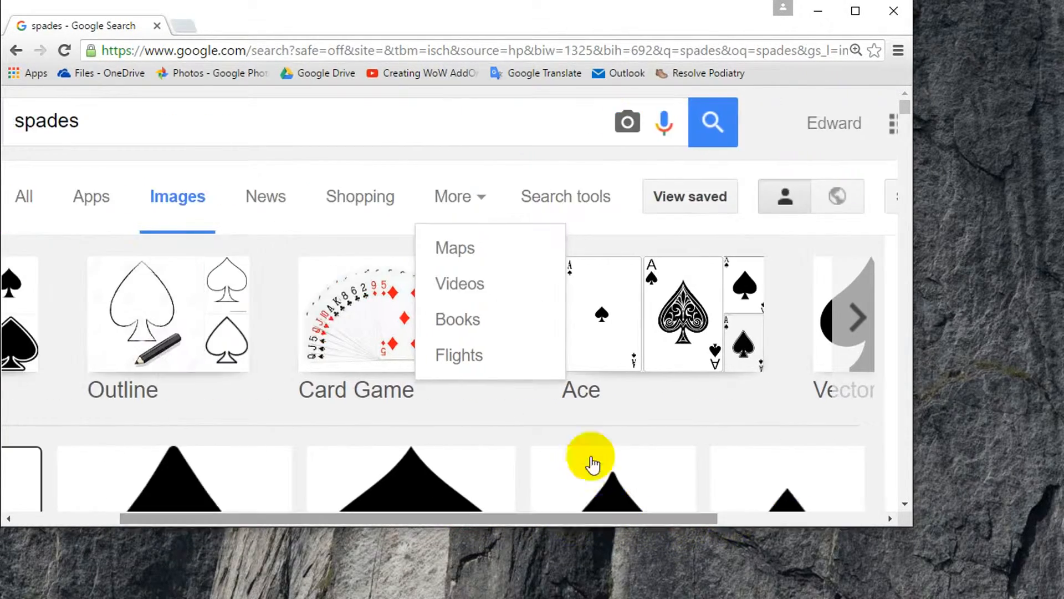
left_click(564, 196)
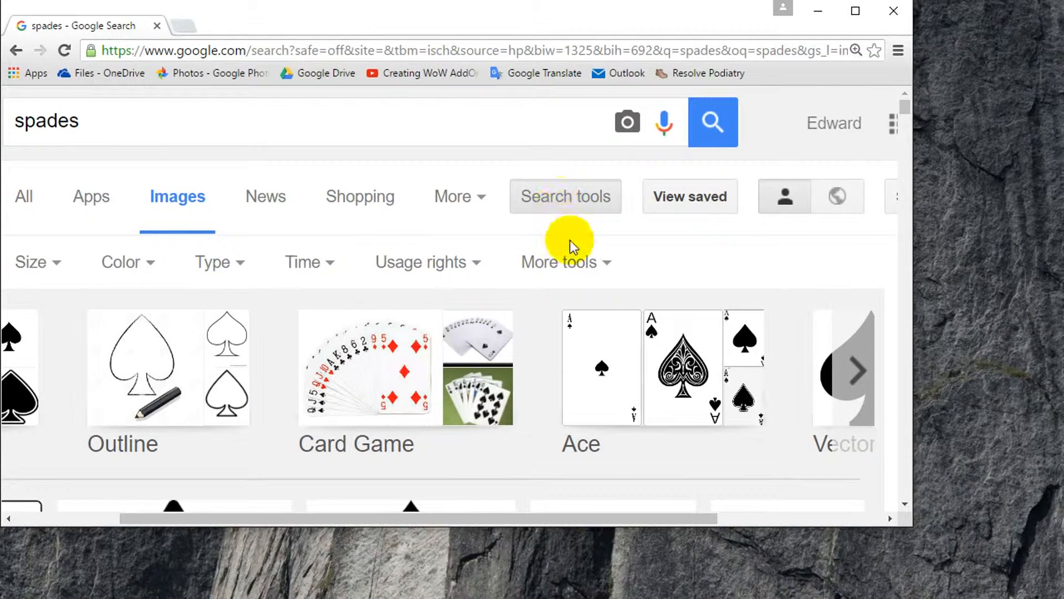
left_click(419, 261)
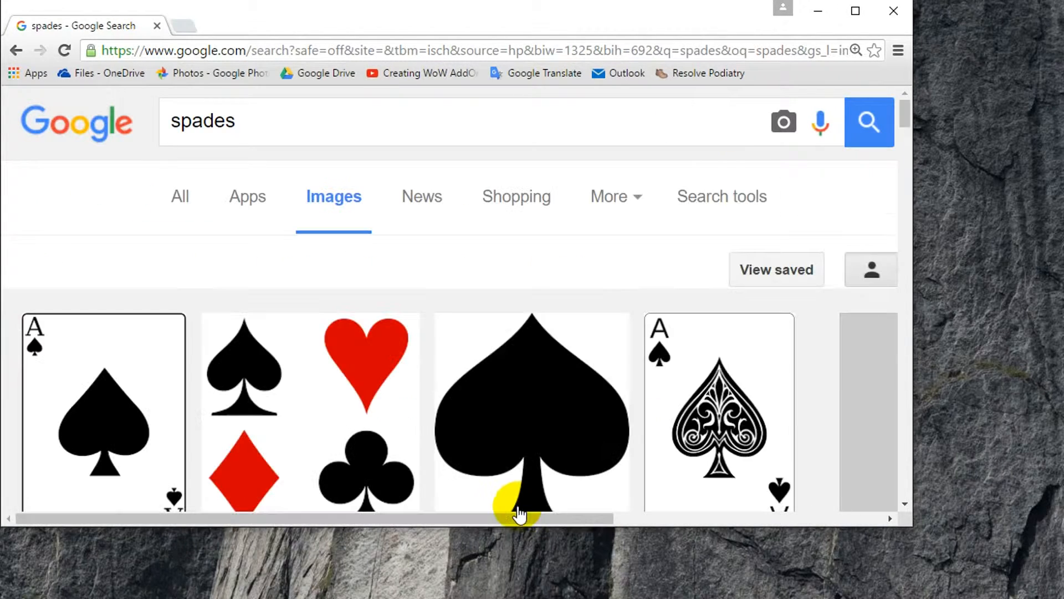
Step: Scroll through the filtered spade image results
scroll("down", 3)
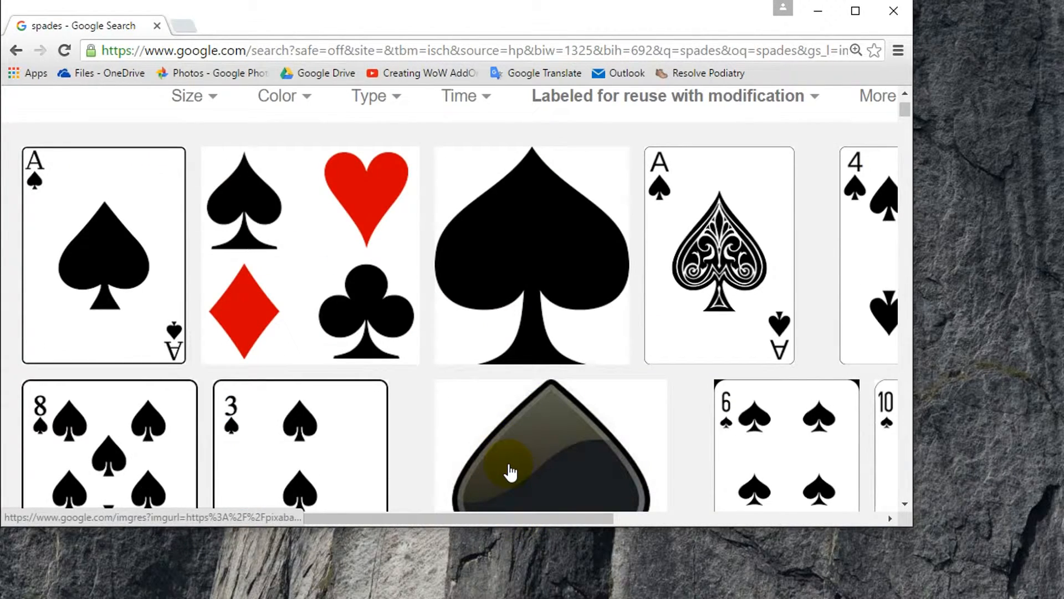
scroll("down", 3)
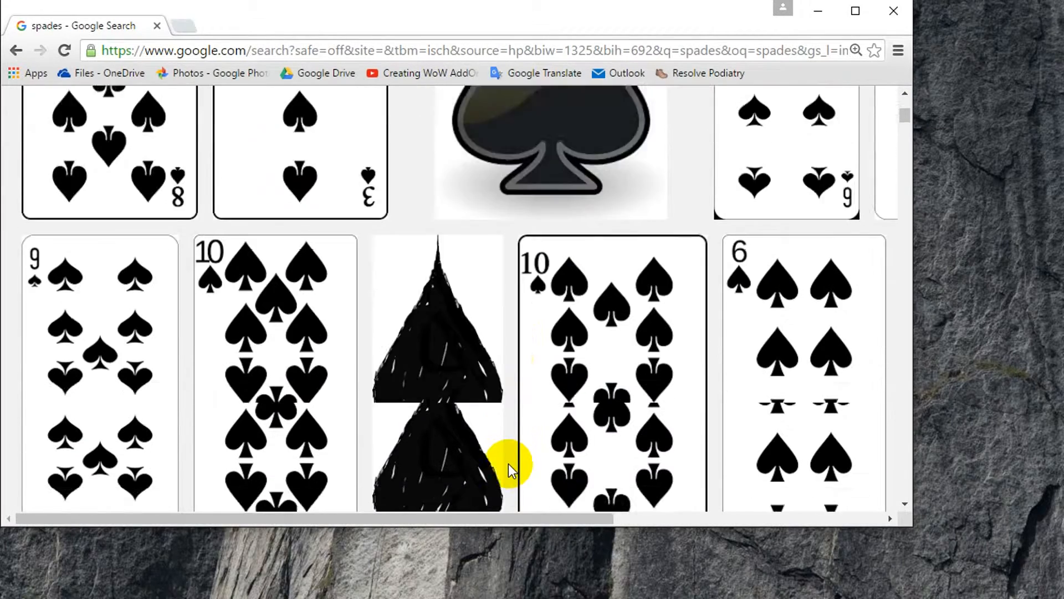
scroll("down", 3)
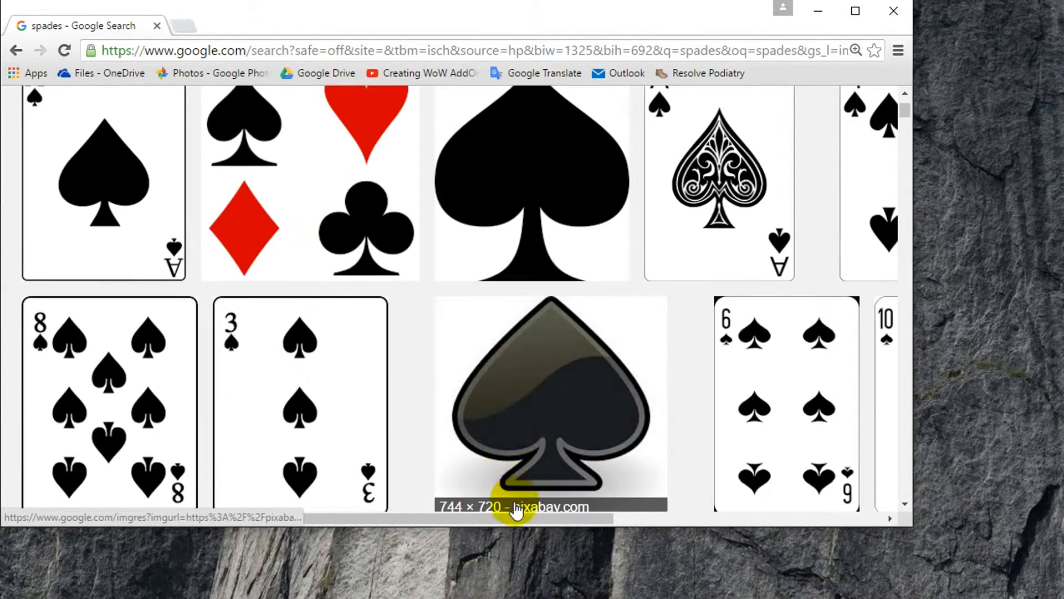
scroll("down", 3)
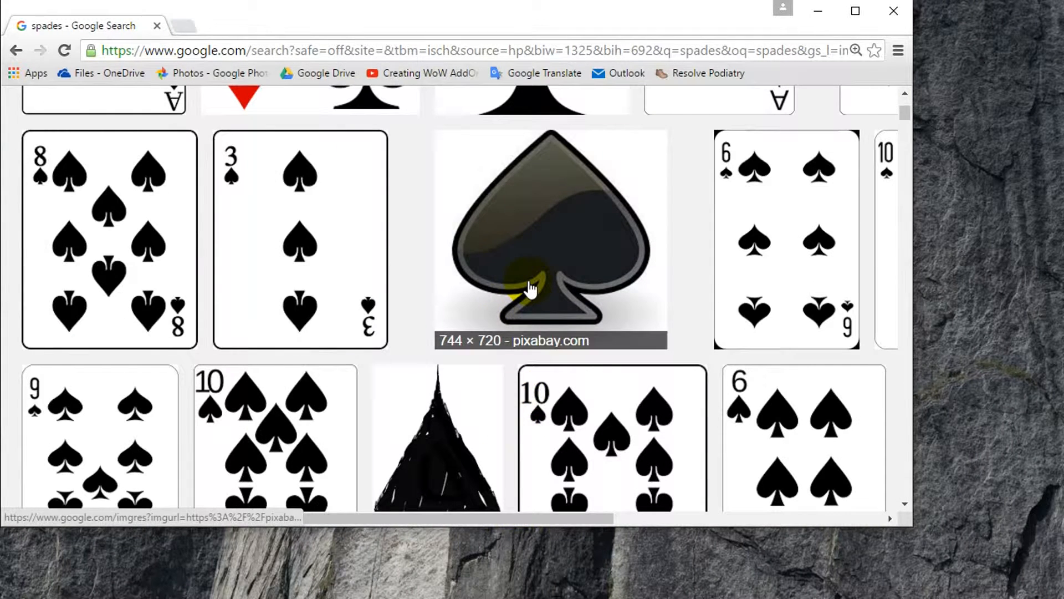
Step: Save the glossy black Pixabay spade image to the Desktop as spades.png
left_click(550, 233)
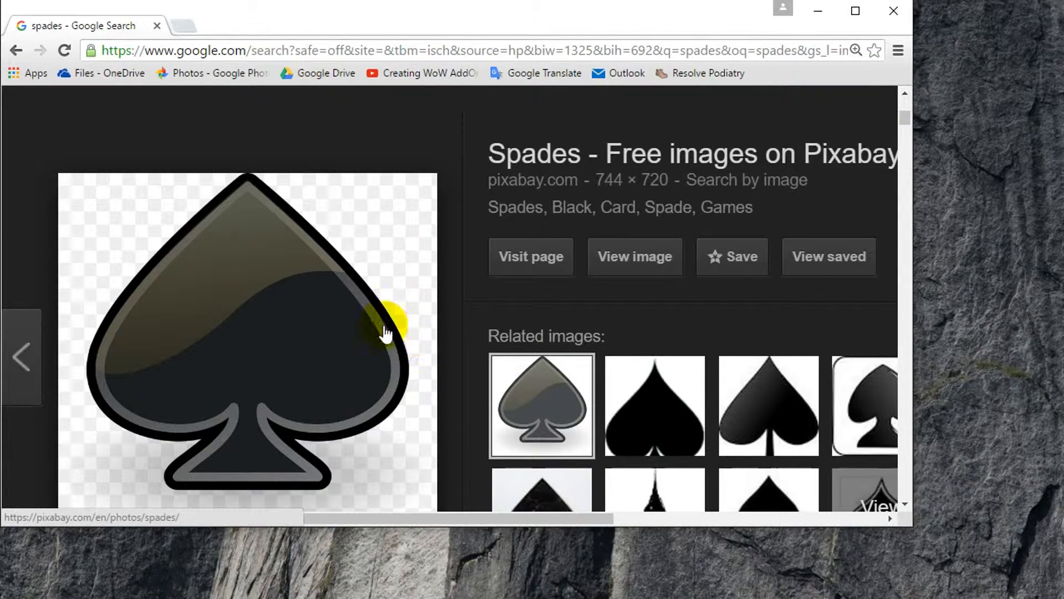
mouse_move(397, 352)
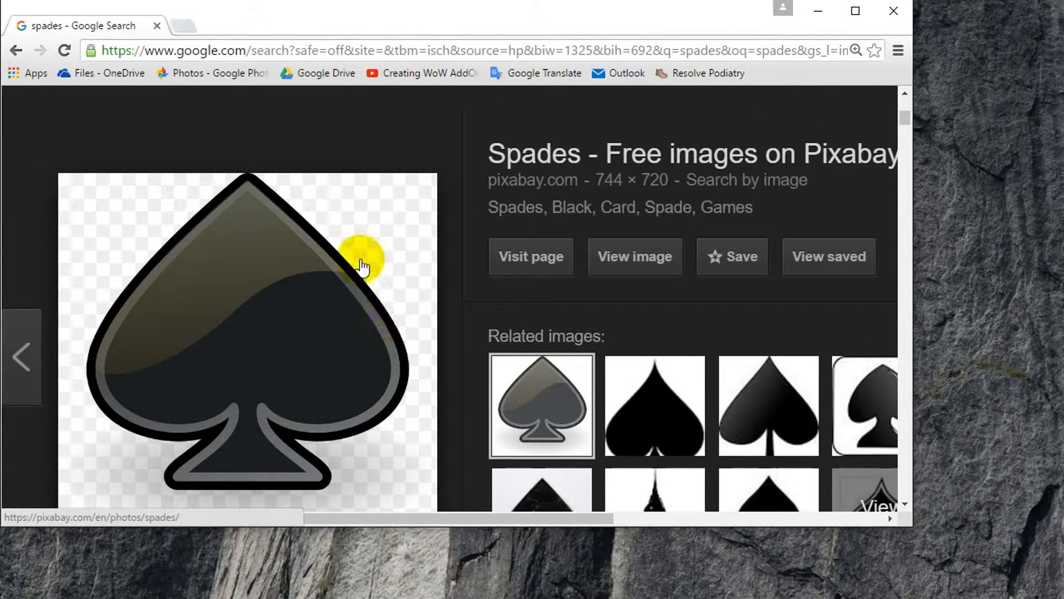
right_click(363, 265)
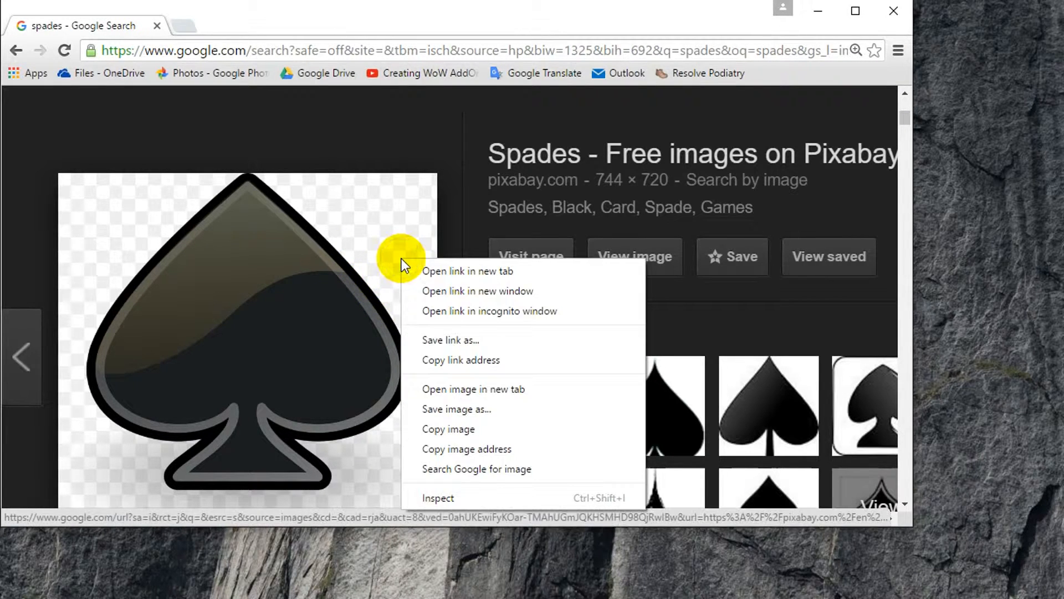
mouse_move(472, 412)
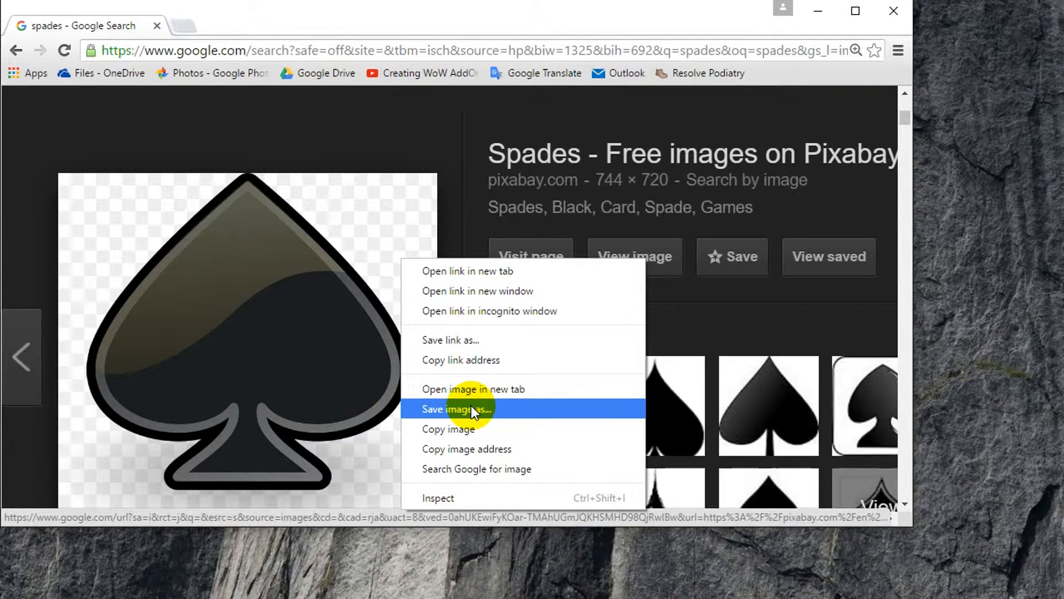
left_click(456, 409)
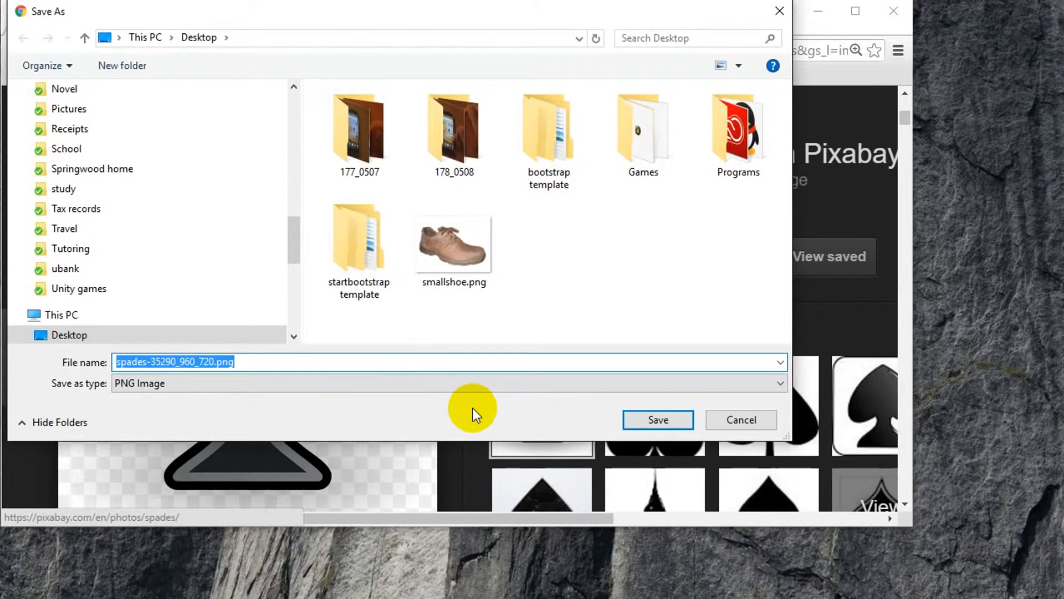
mouse_move(431, 301)
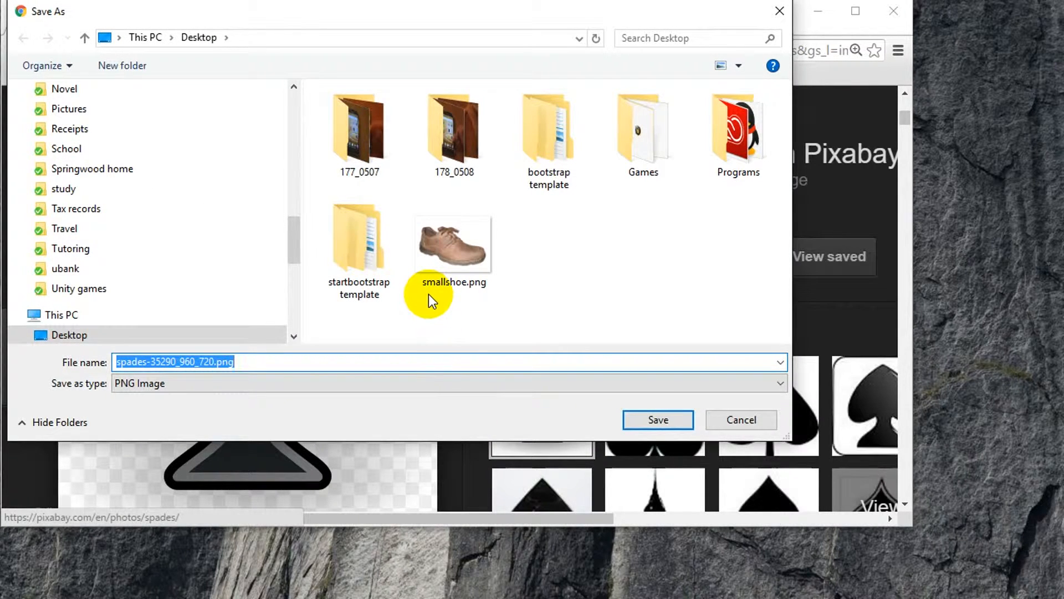
type("spades")
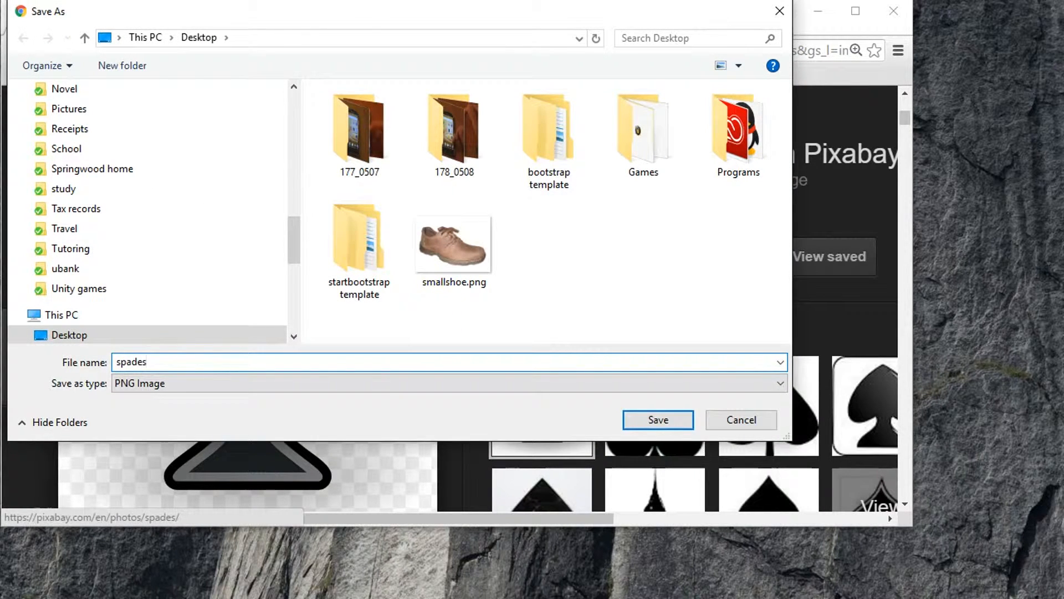
left_click(656, 419)
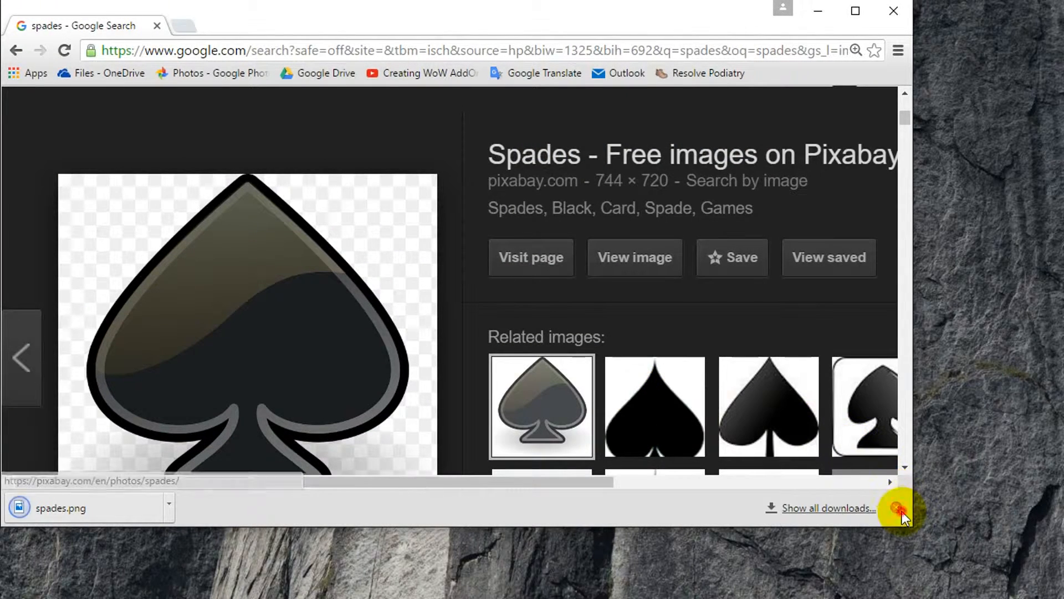
Step: On favicomatic.com choose every size and upload spades.png from the Desktop
left_click(896, 508)
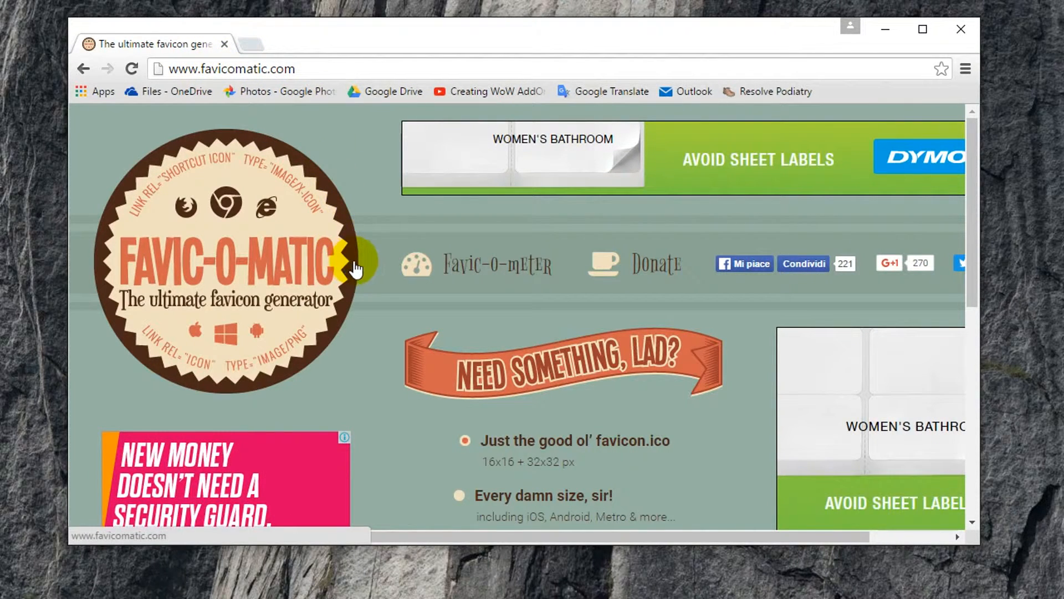
scroll("down", 3)
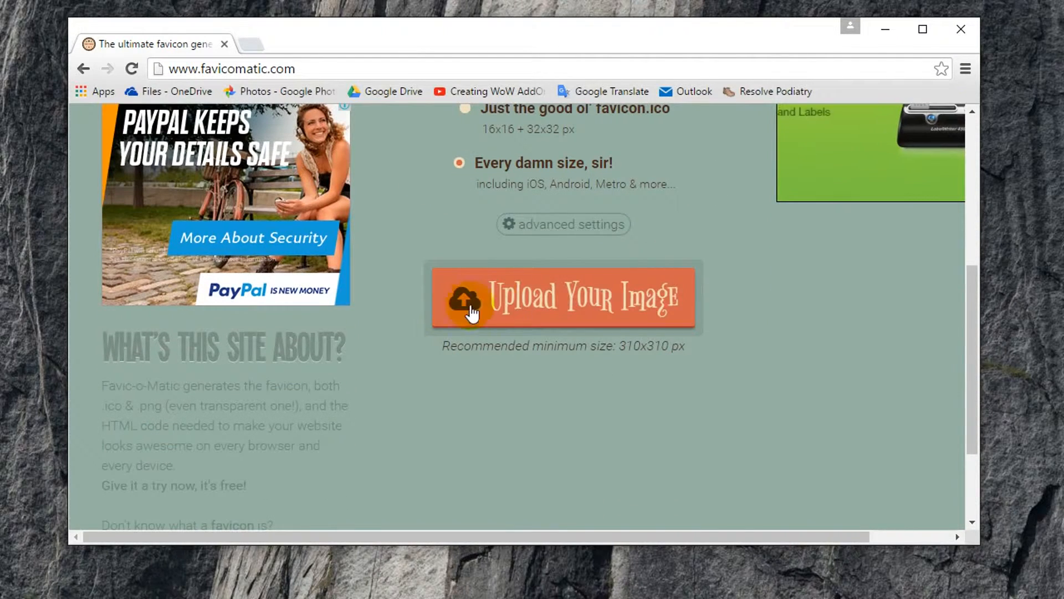
left_click(562, 297)
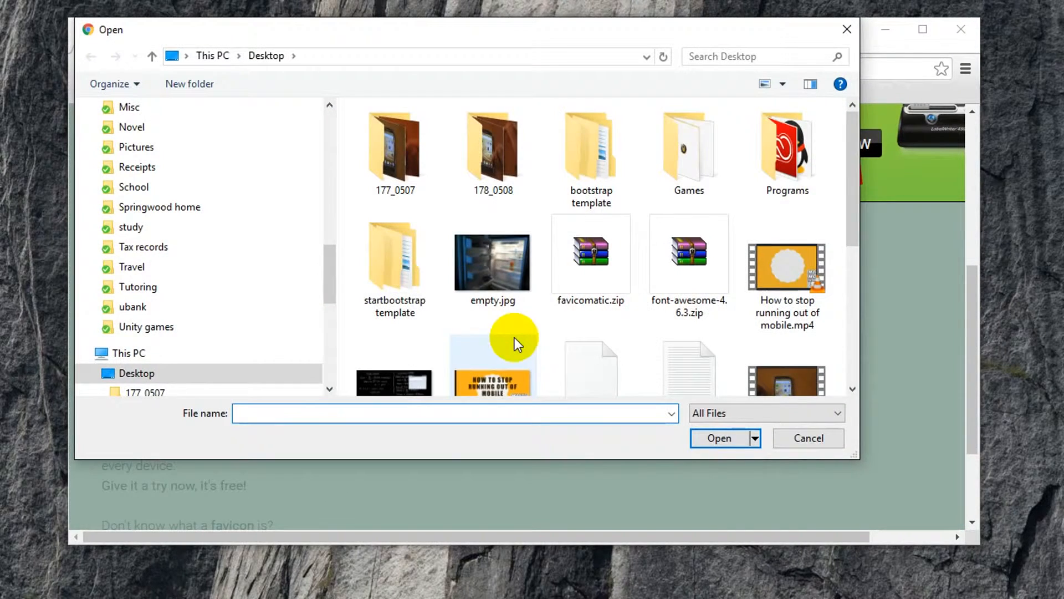
scroll("down", 3)
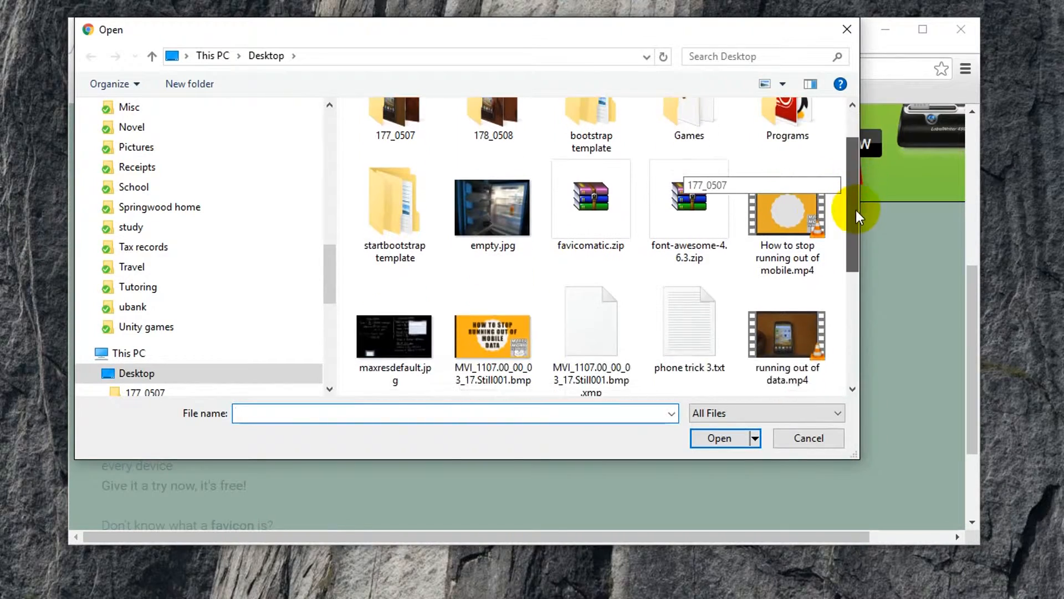
scroll("down", 3)
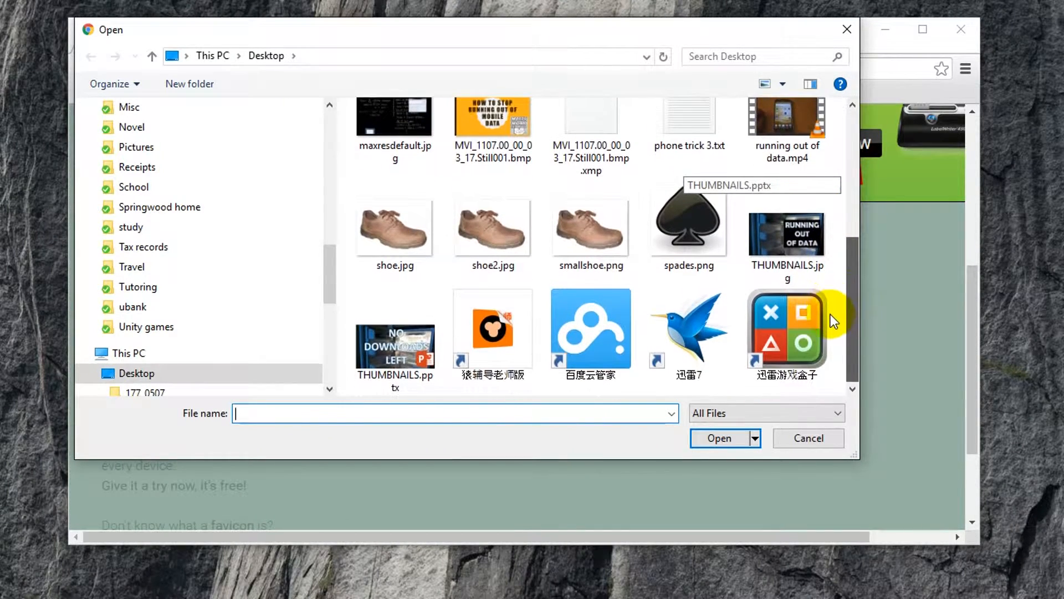
left_click(687, 225)
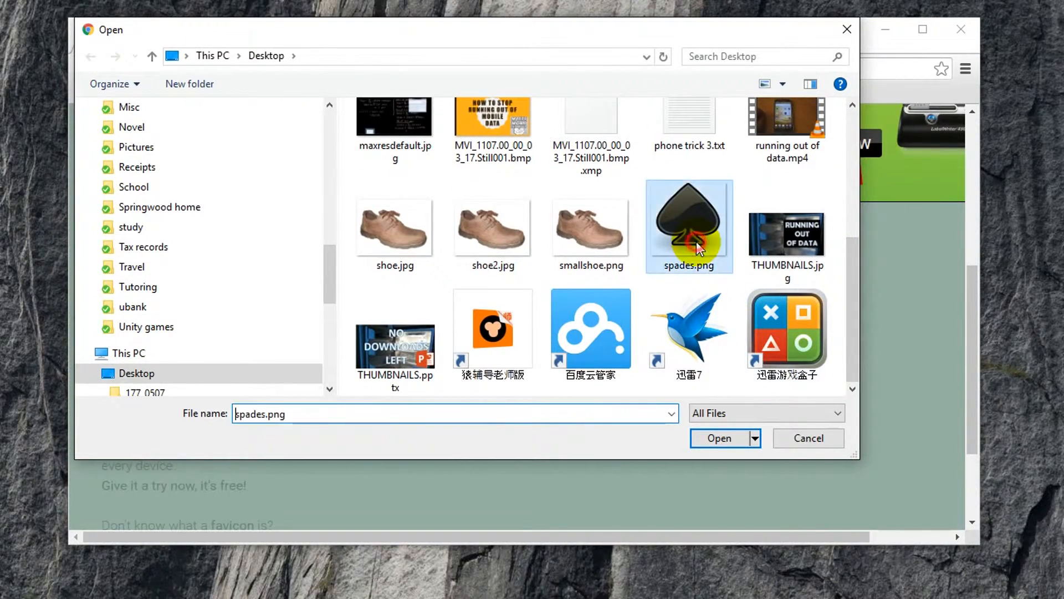
left_click(719, 438)
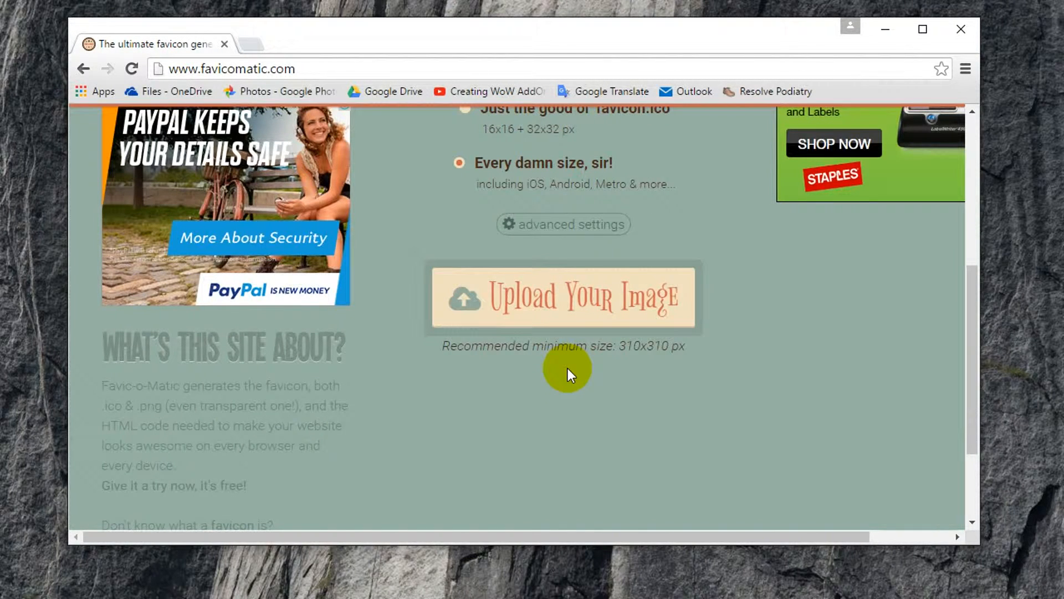
Step: Download the generated favicomatic.zip package and open it from Chrome's download bar
left_click(562, 297)
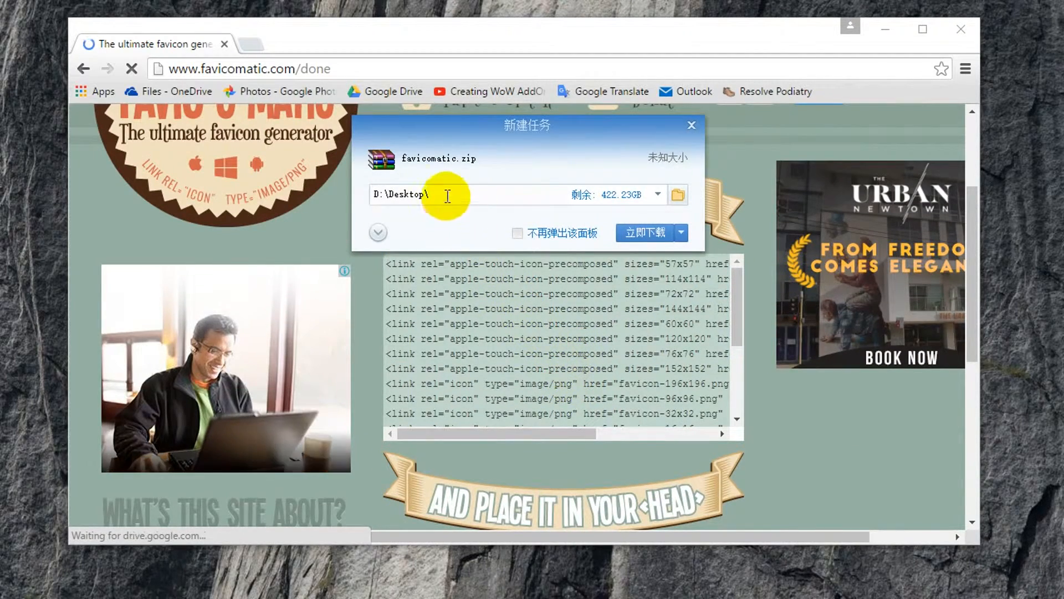
left_click(645, 231)
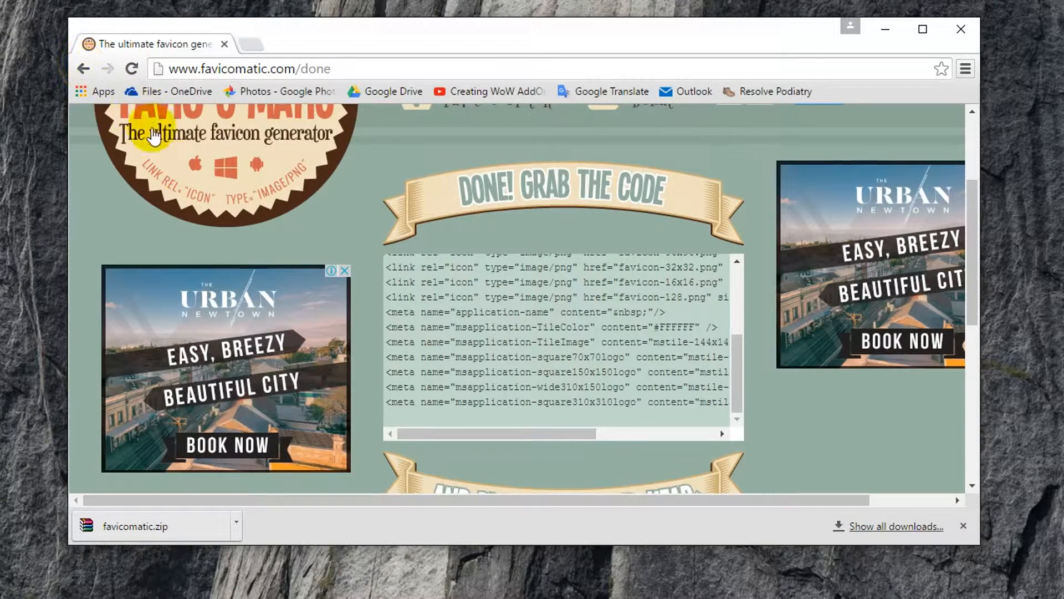
mouse_move(241, 518)
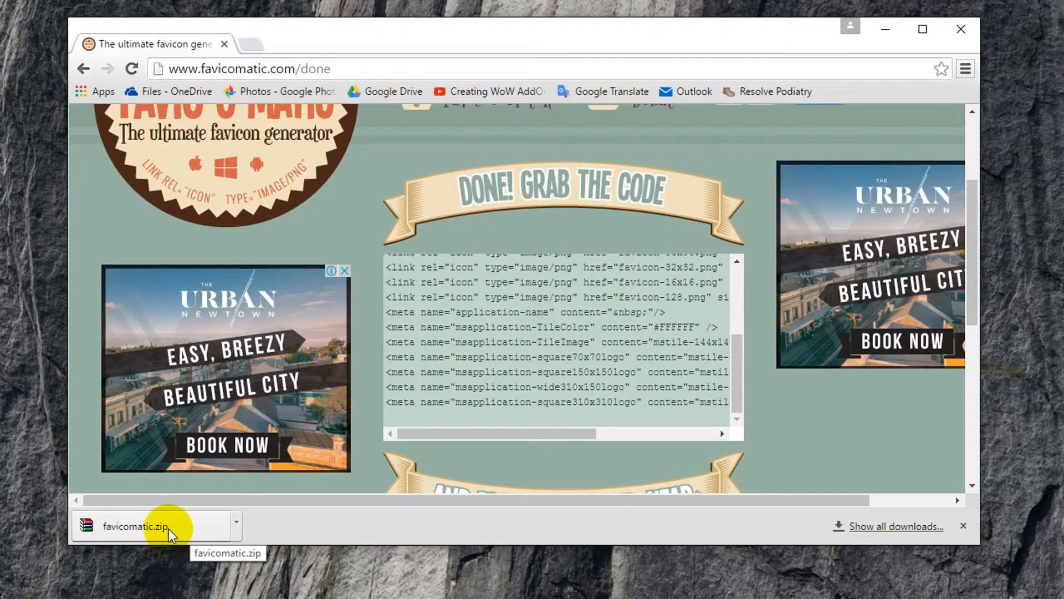
left_click(153, 525)
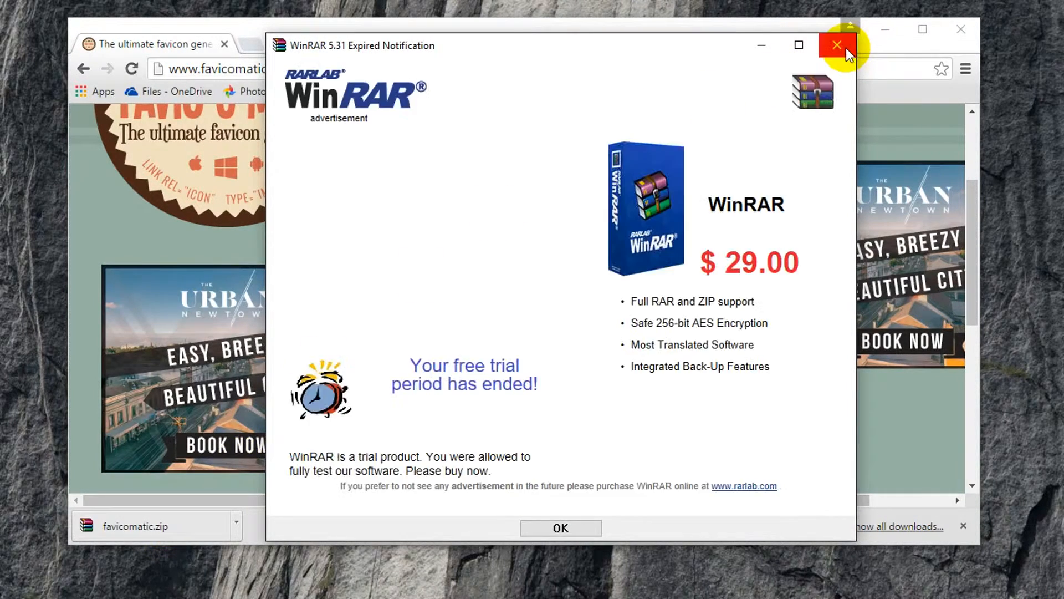
Step: Open favicomatic.zip in WinRAR and select all its favicon files and code.txt
left_click(836, 46)
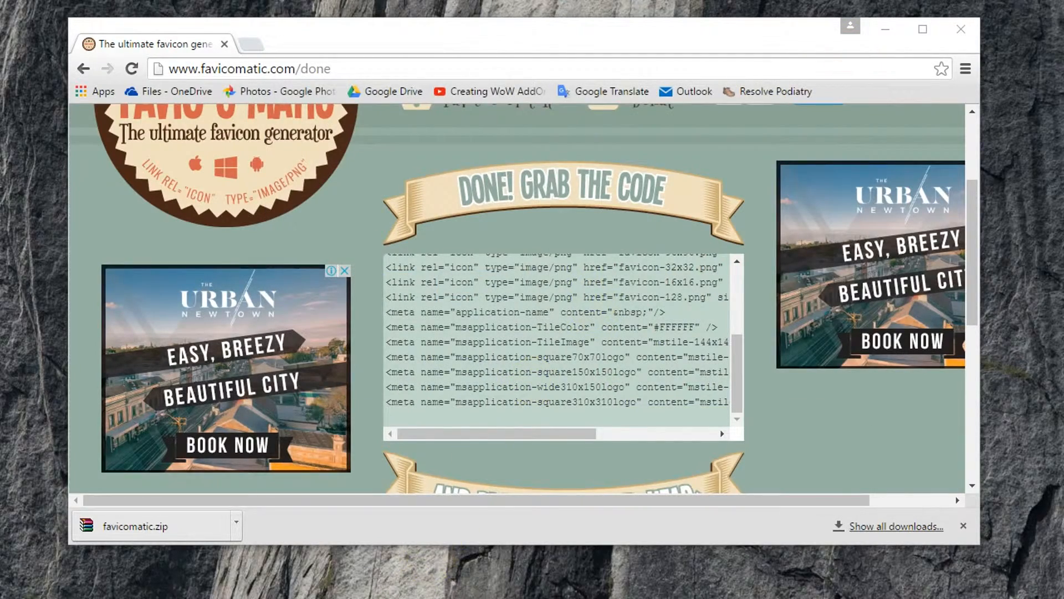
double_click(136, 531)
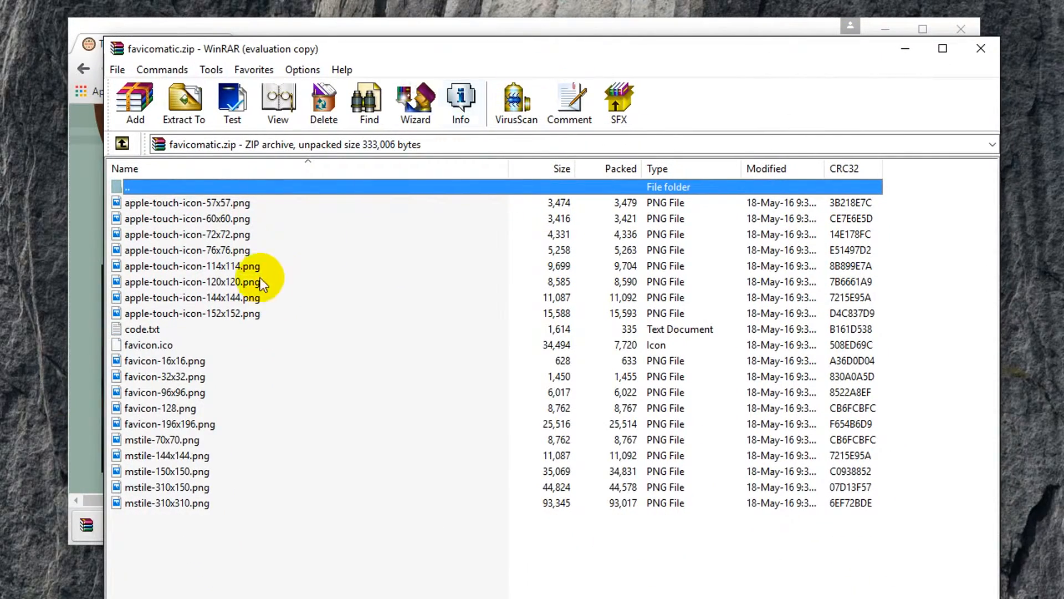
left_click(167, 502)
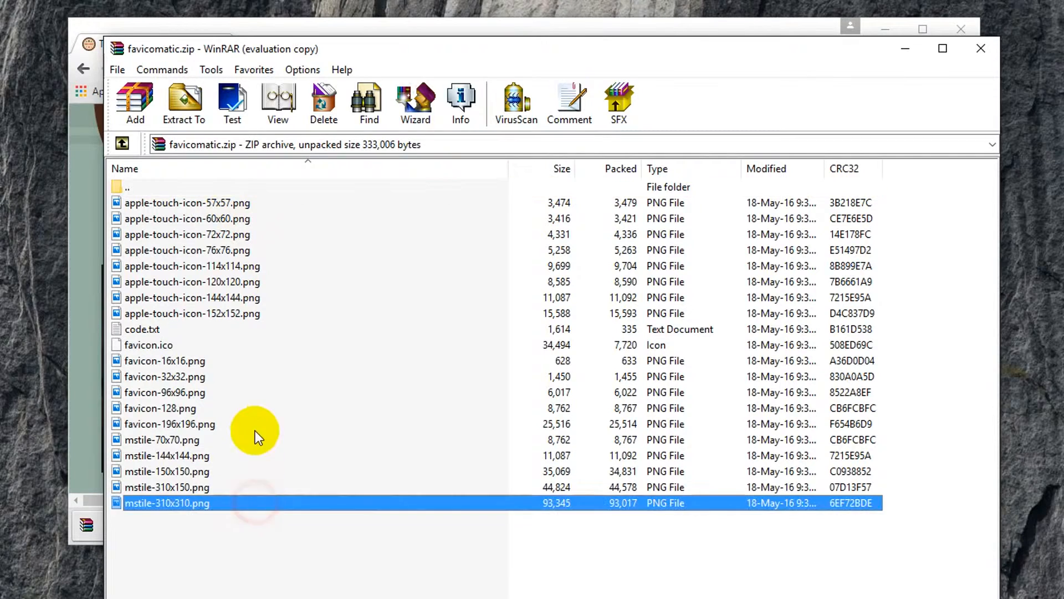
key("ctrl+a")
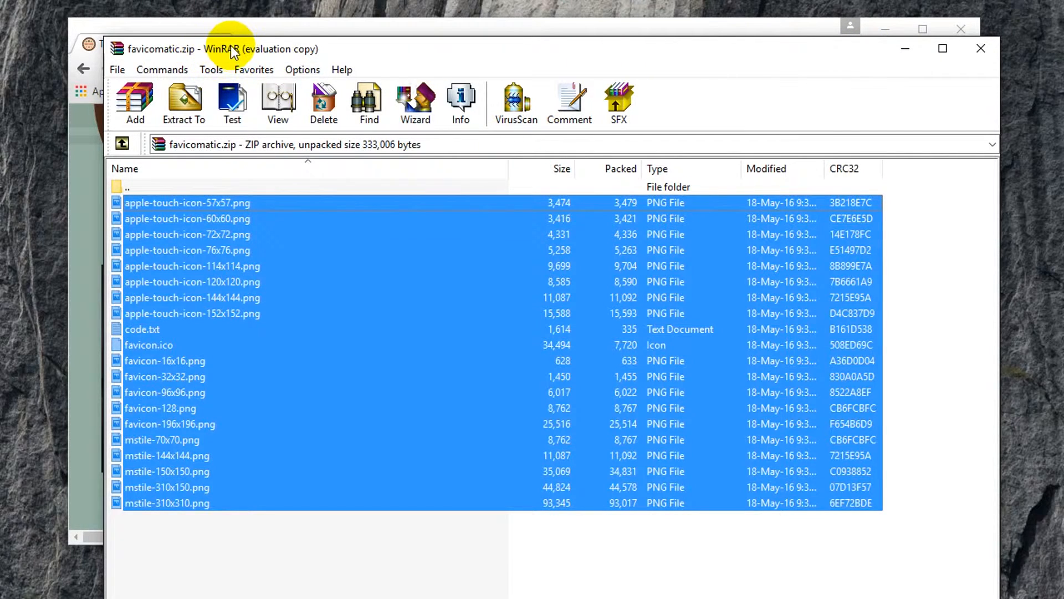
mouse_move(309, 54)
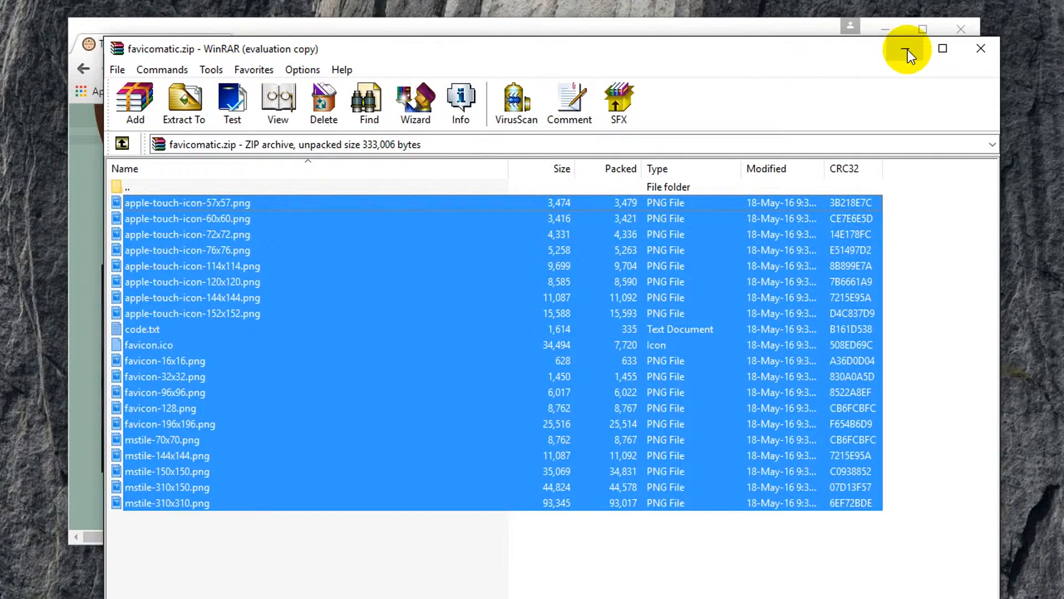
mouse_move(907, 51)
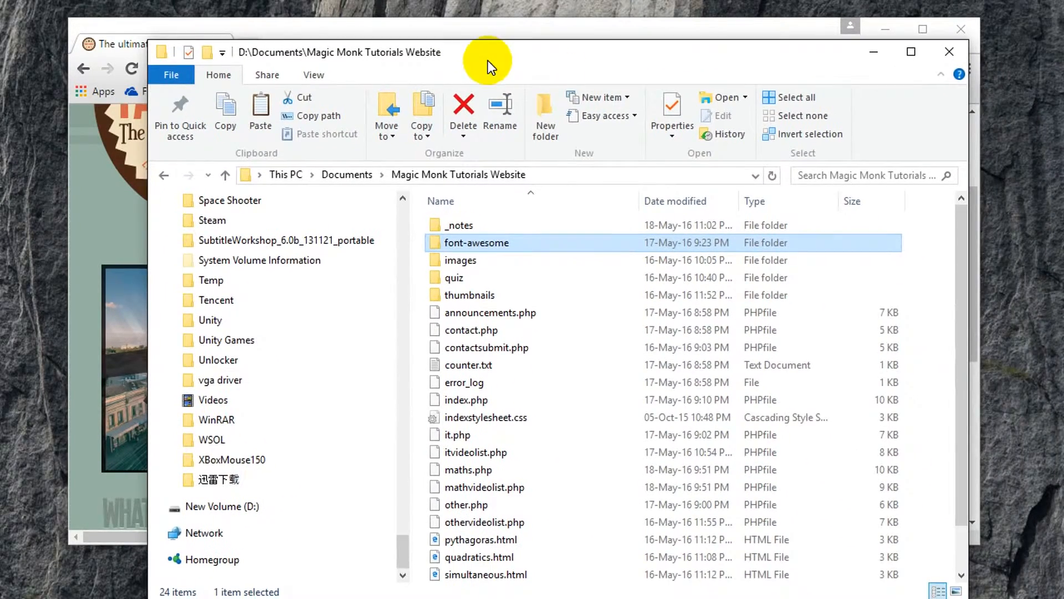
mouse_move(928, 275)
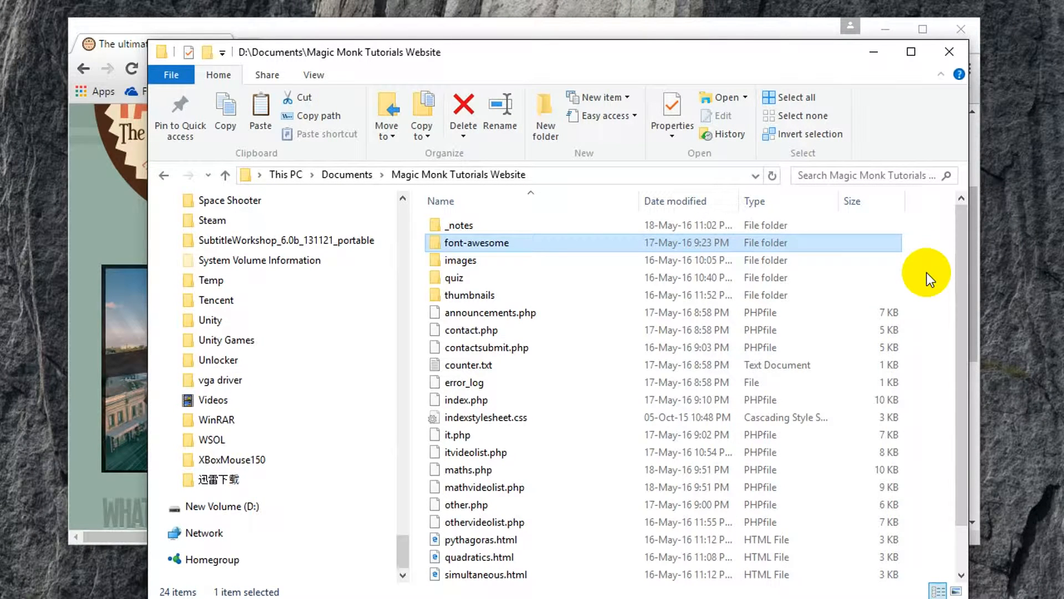
Step: Create a favicon folder in the website folder, place the files there and open code.txt
right_click(923, 275)
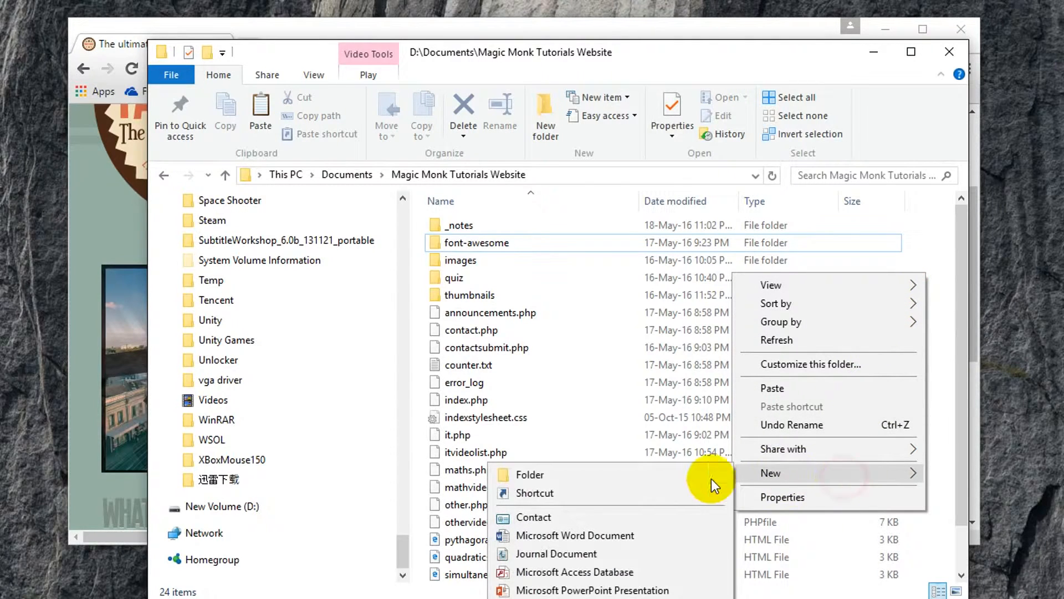
left_click(530, 473)
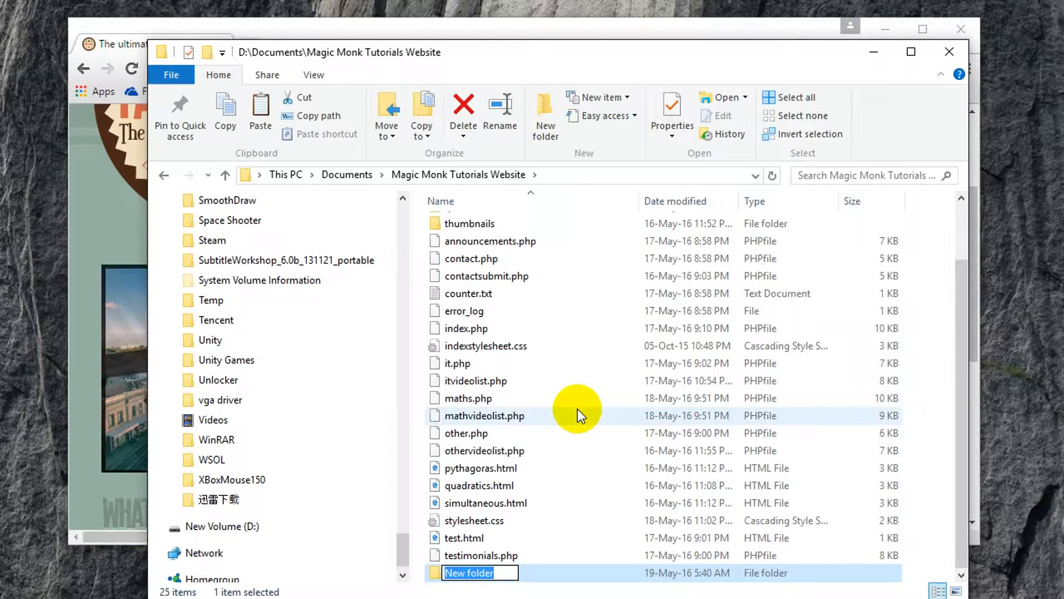
type("favicon")
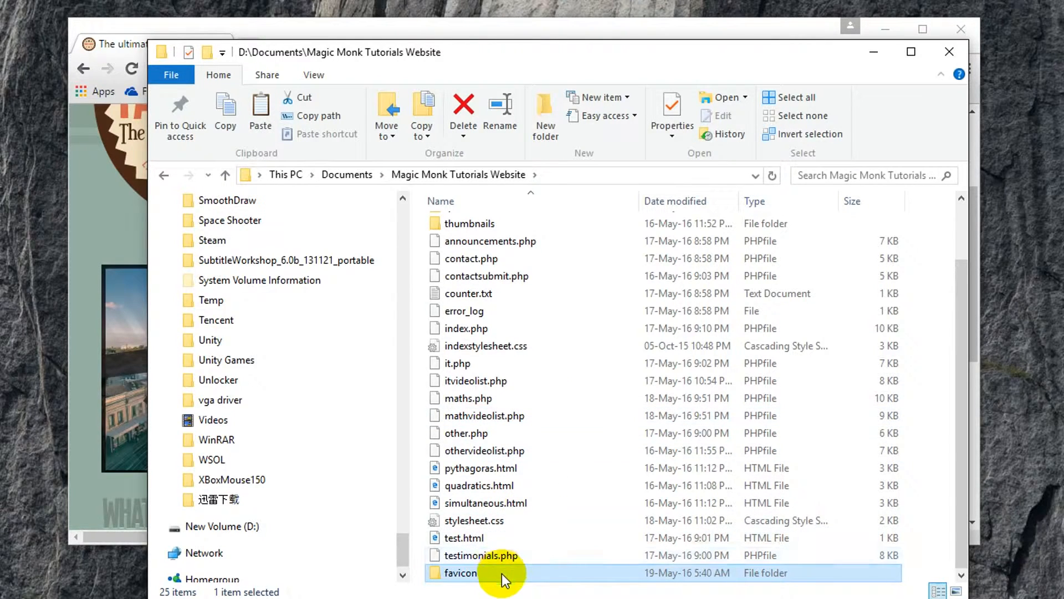
double_click(464, 572)
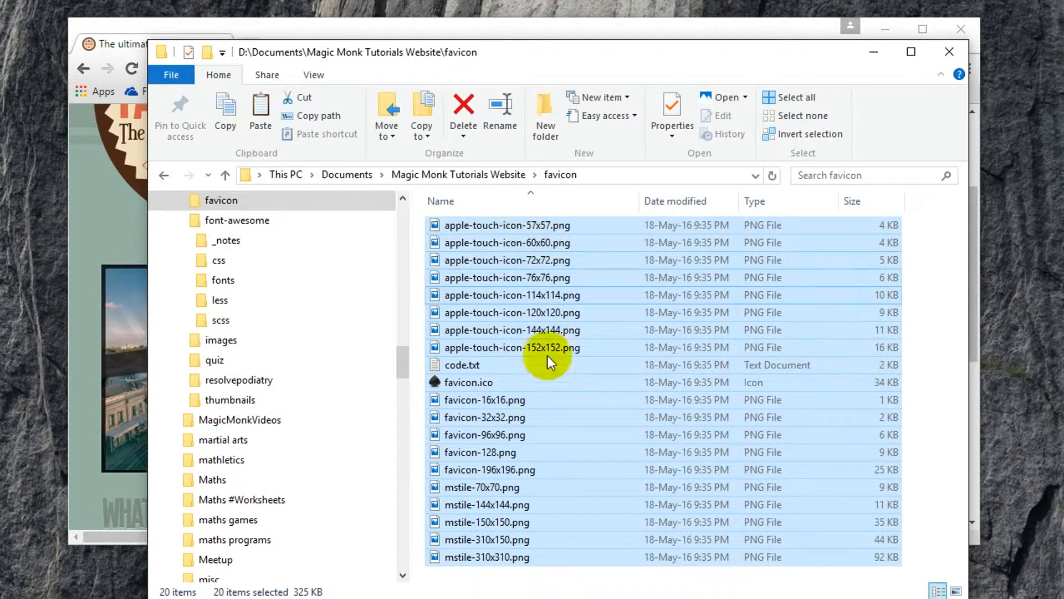
mouse_move(502, 371)
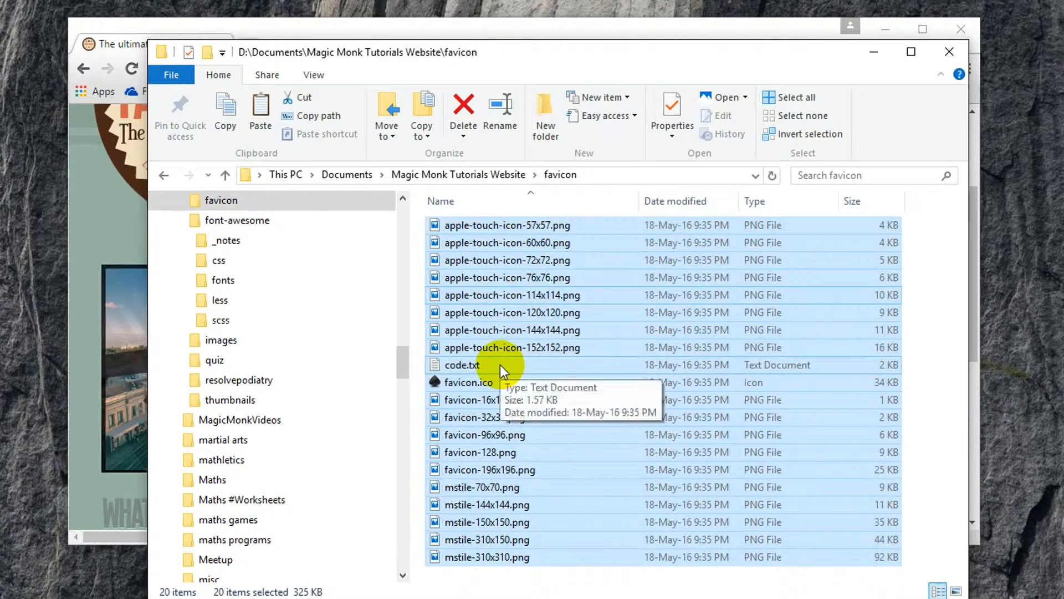
double_click(461, 365)
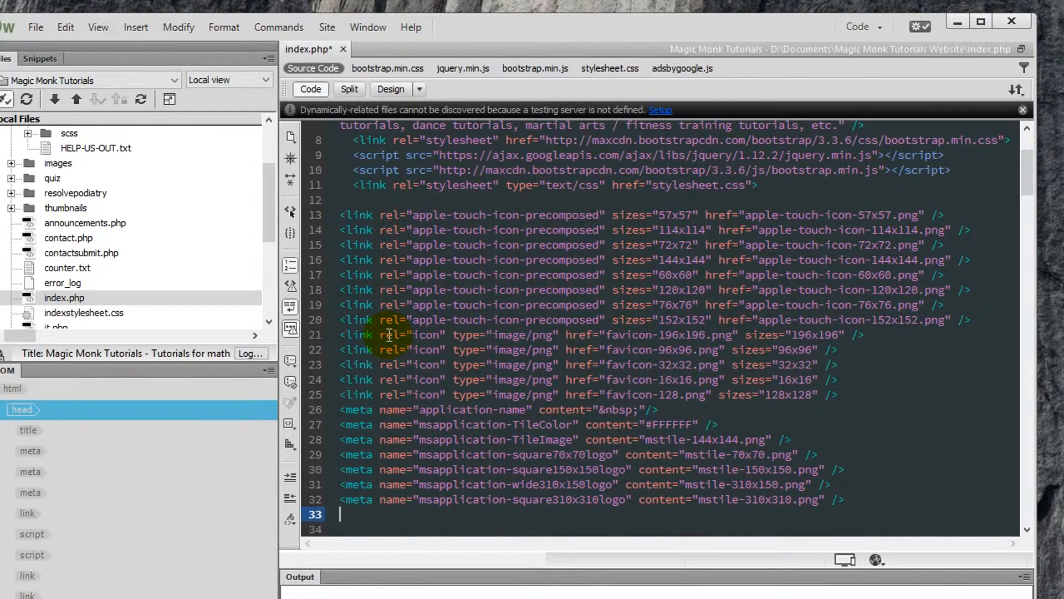
Step: Prefix the favicon href and content paths in index.php with favicon/
scroll("down", 3)
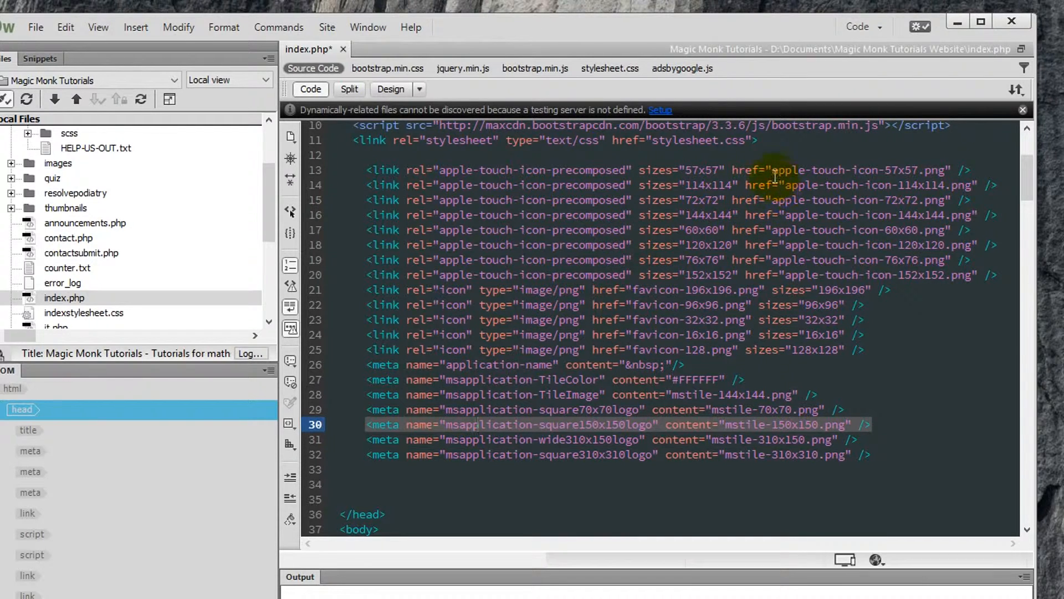
left_click(769, 169)
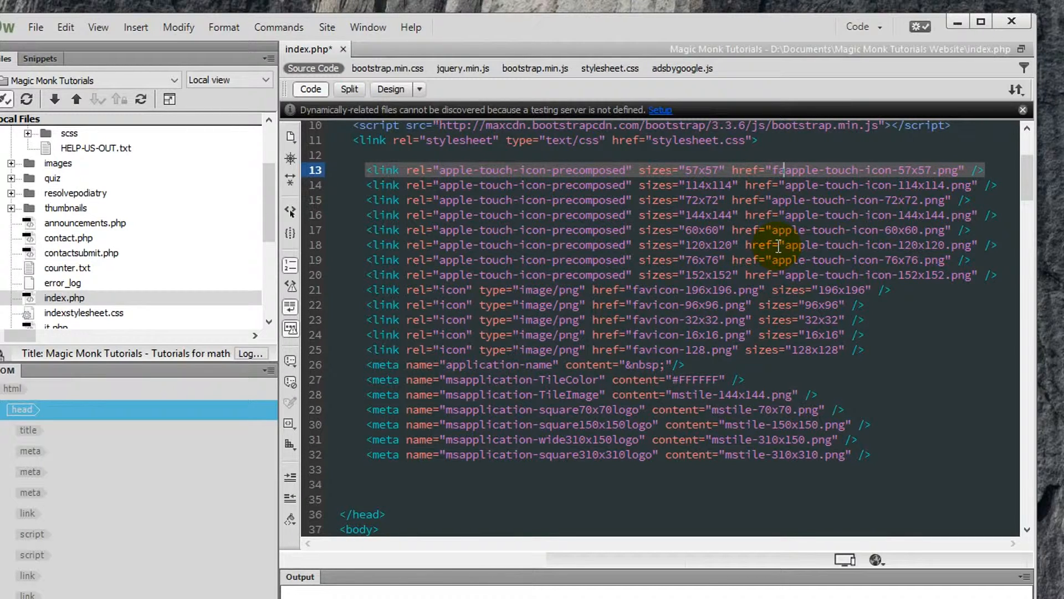
type("favicon/")
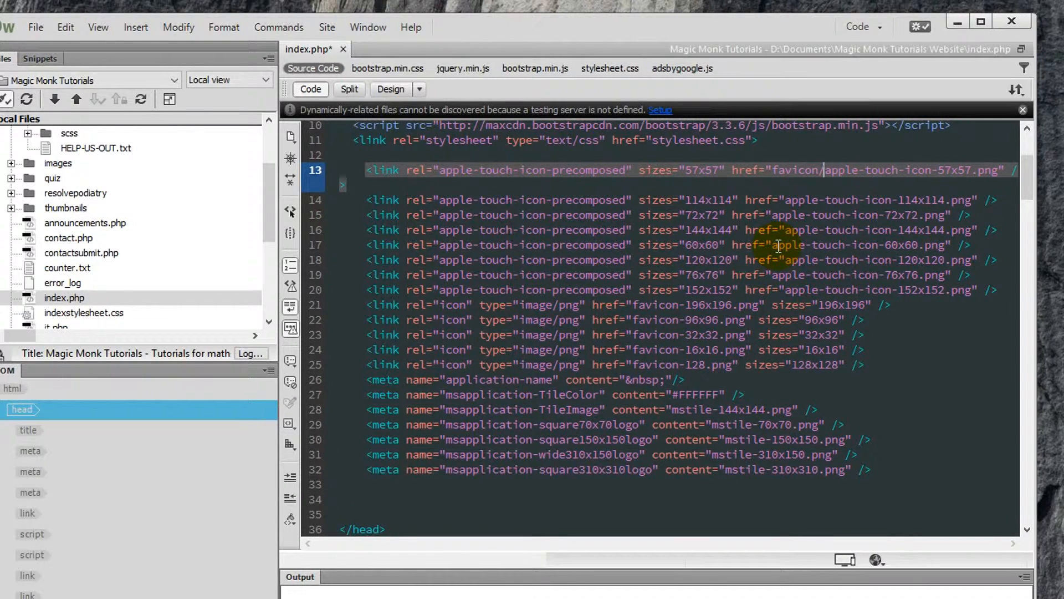
double_click(797, 170)
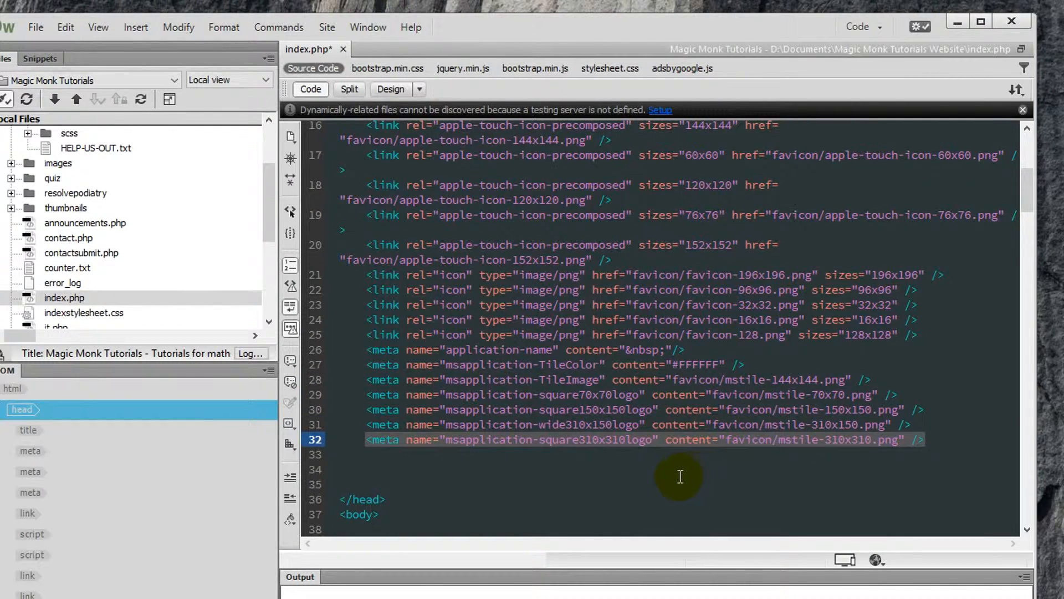
Step: Put the favicon folder to the server and set the application-name value to Magic Monk
left_click(778, 439)
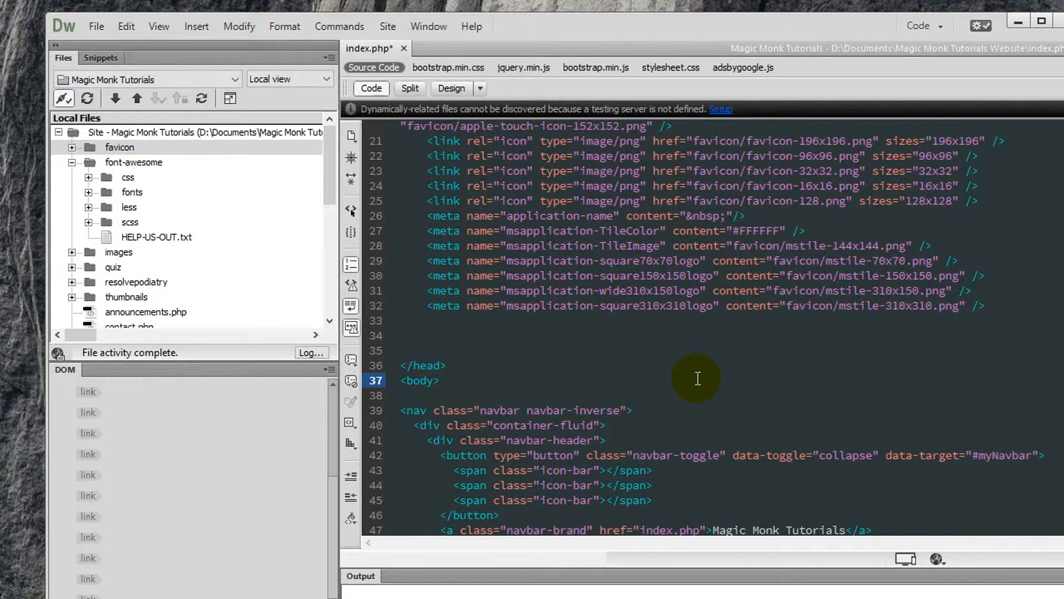
left_click(440, 380)
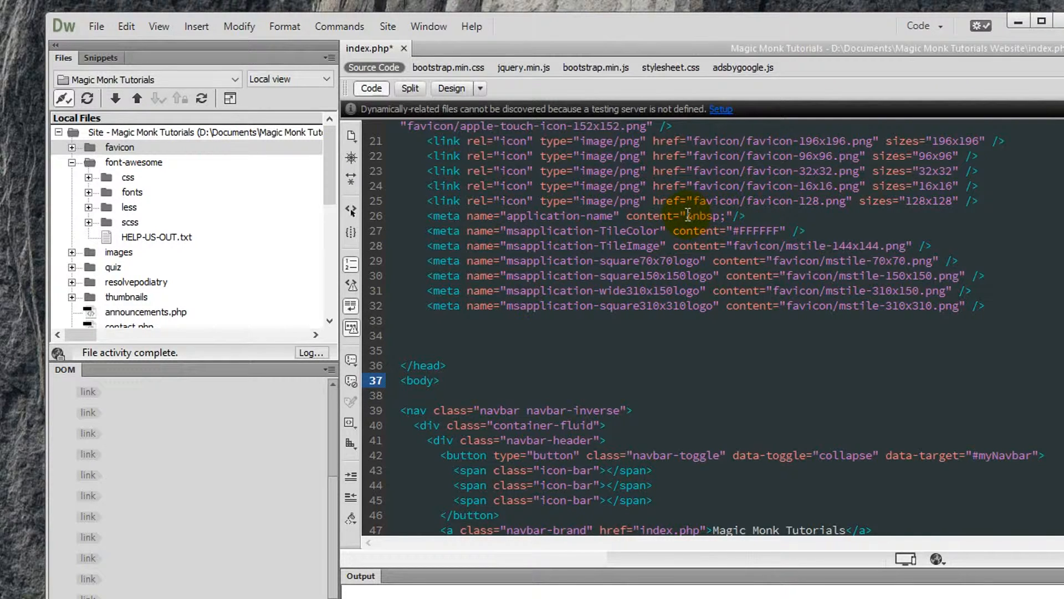
double_click(699, 216)
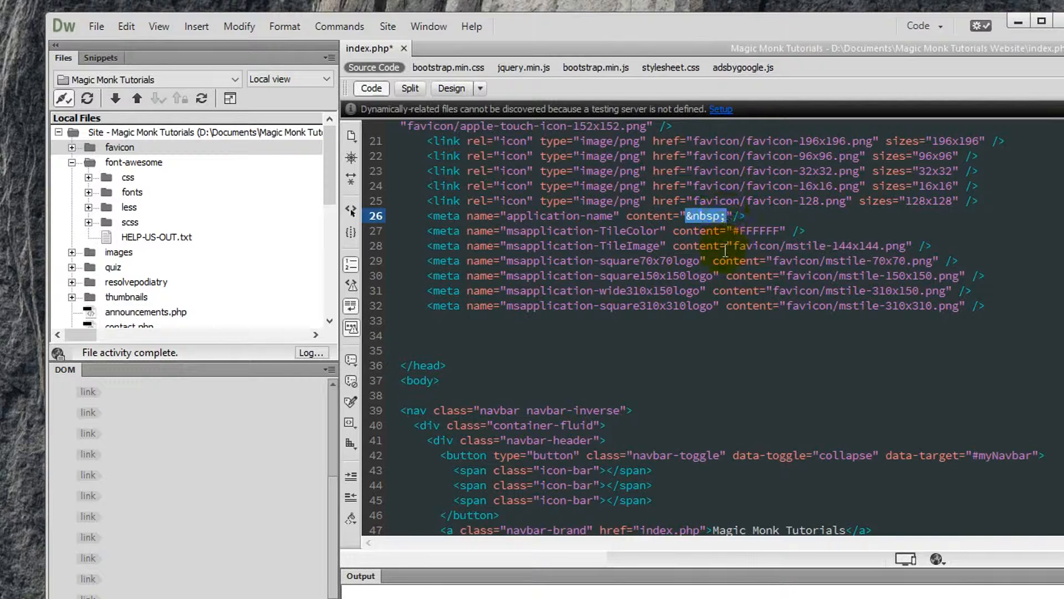
type("Magic")
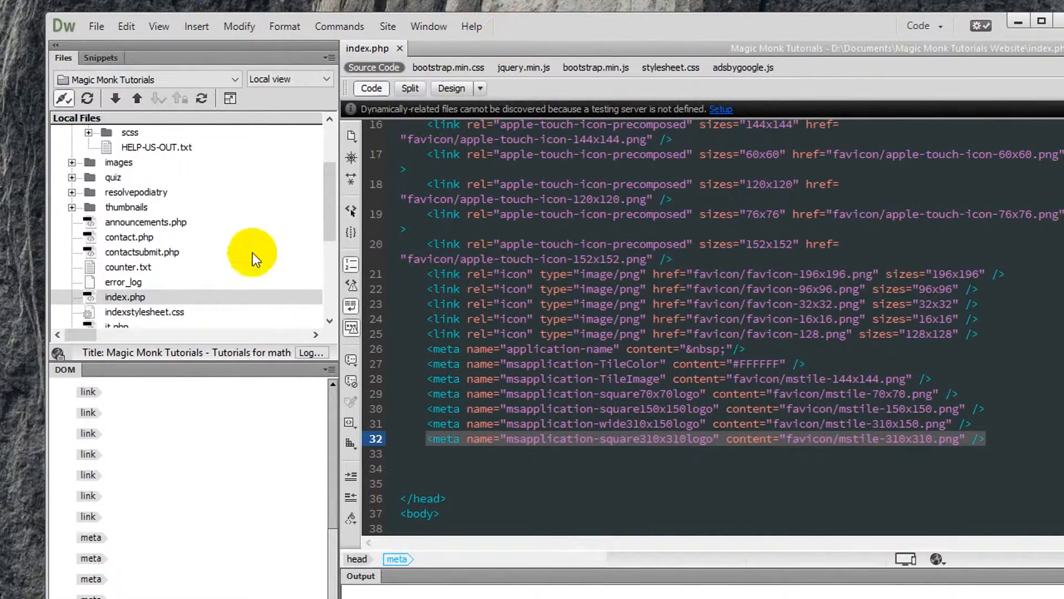
Step: Select index.php in the Files panel and put it to the live site
left_click(124, 297)
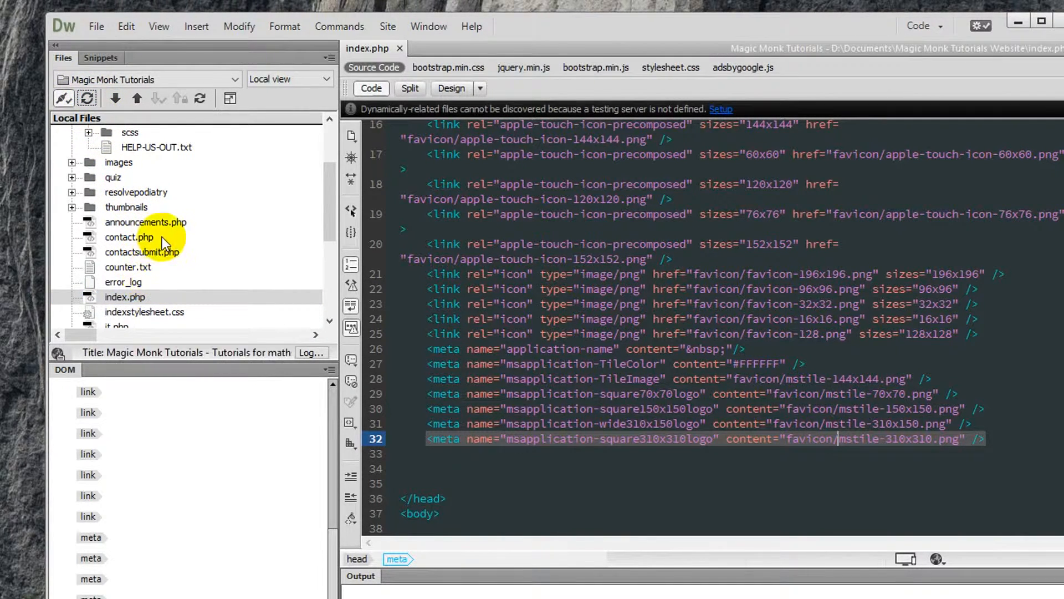
left_click(124, 297)
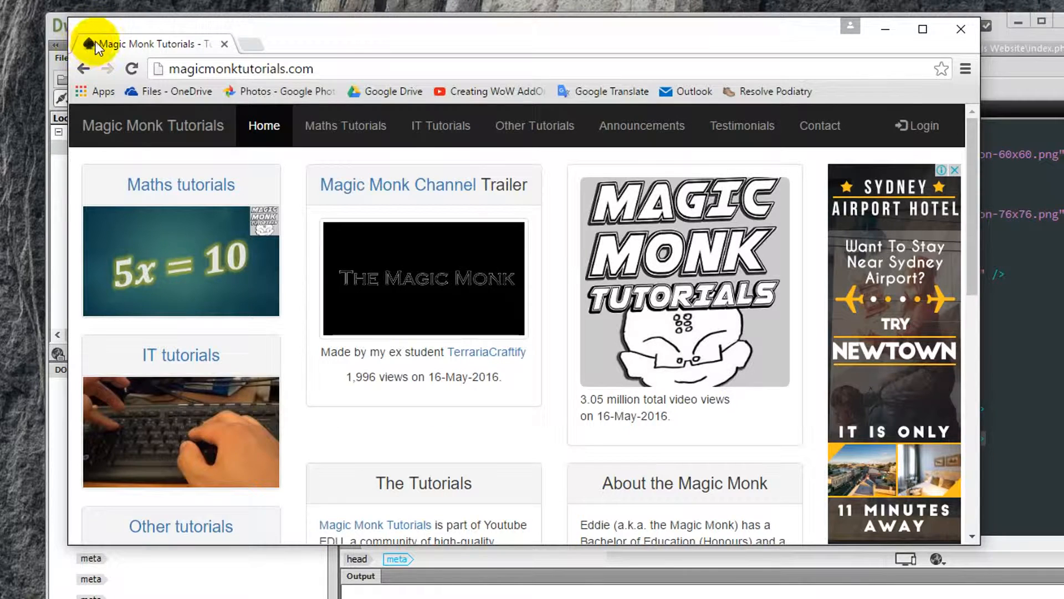
mouse_move(99, 54)
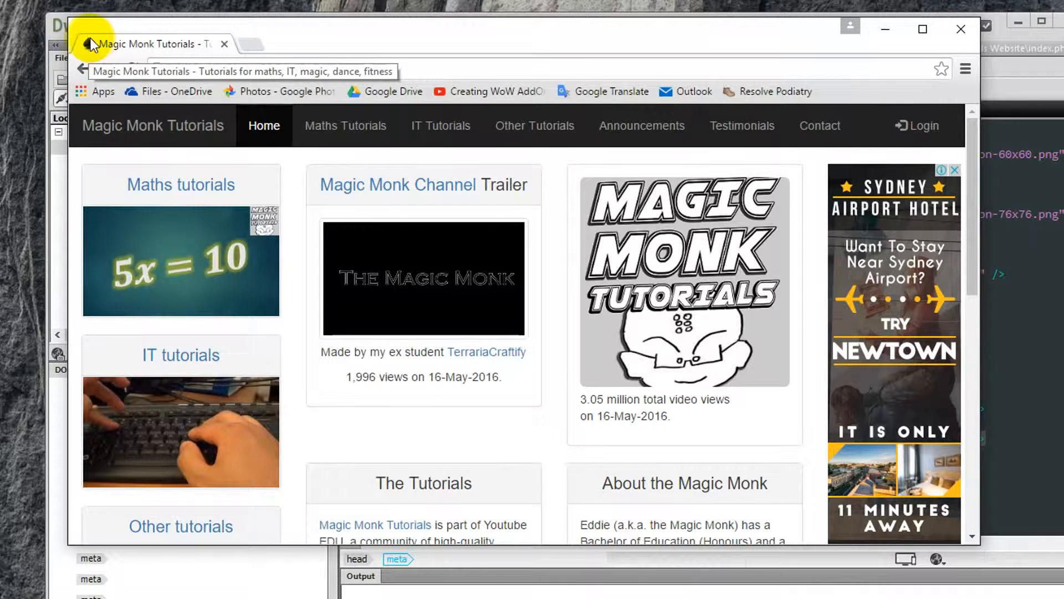
mouse_move(115, 70)
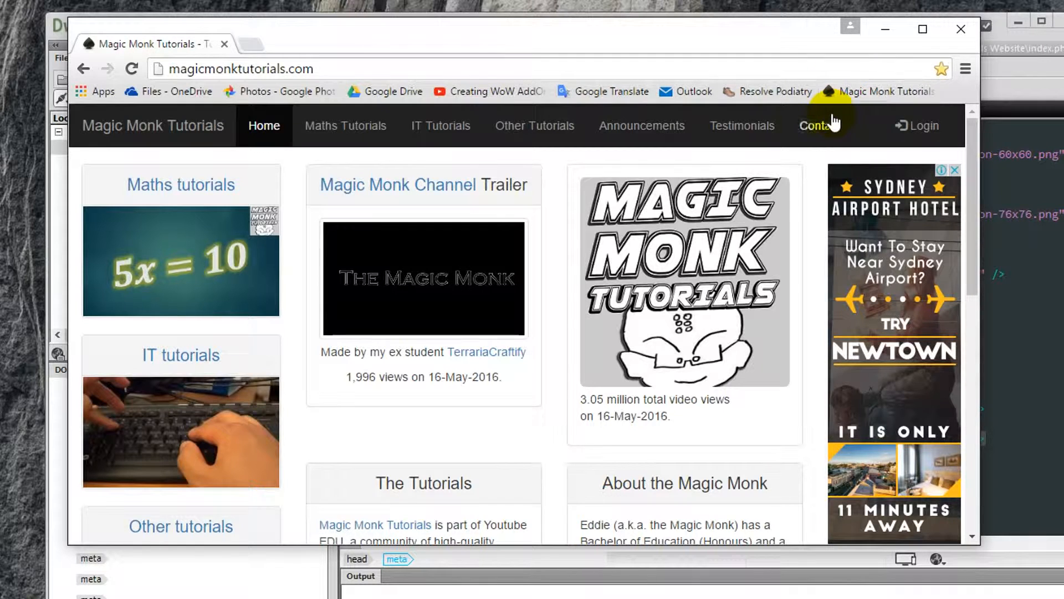
mouse_move(642, 125)
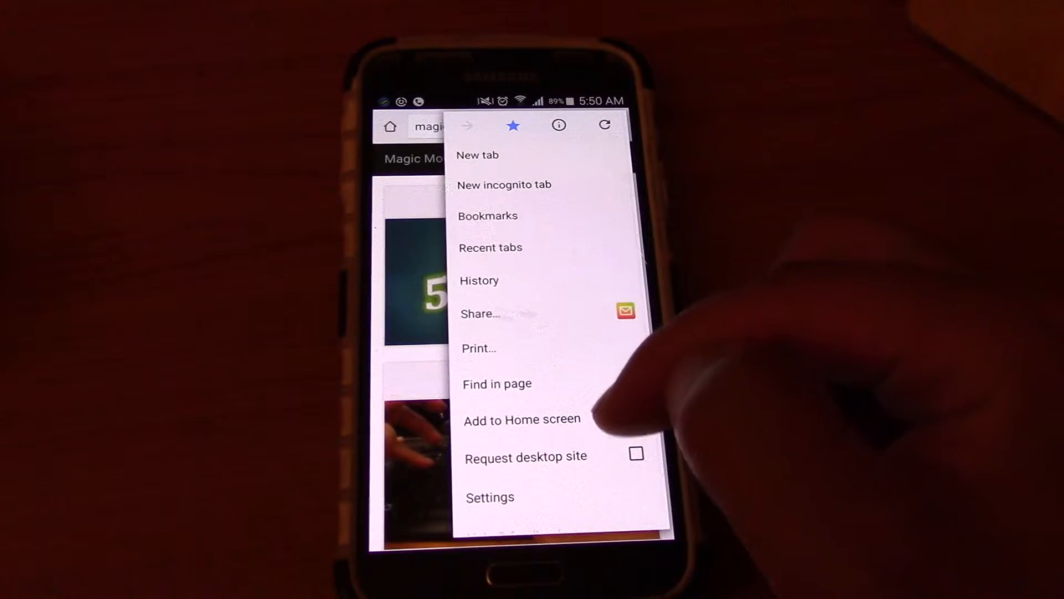
Step: Add the site to the phone's home screen as Magic Monk
left_click(521, 419)
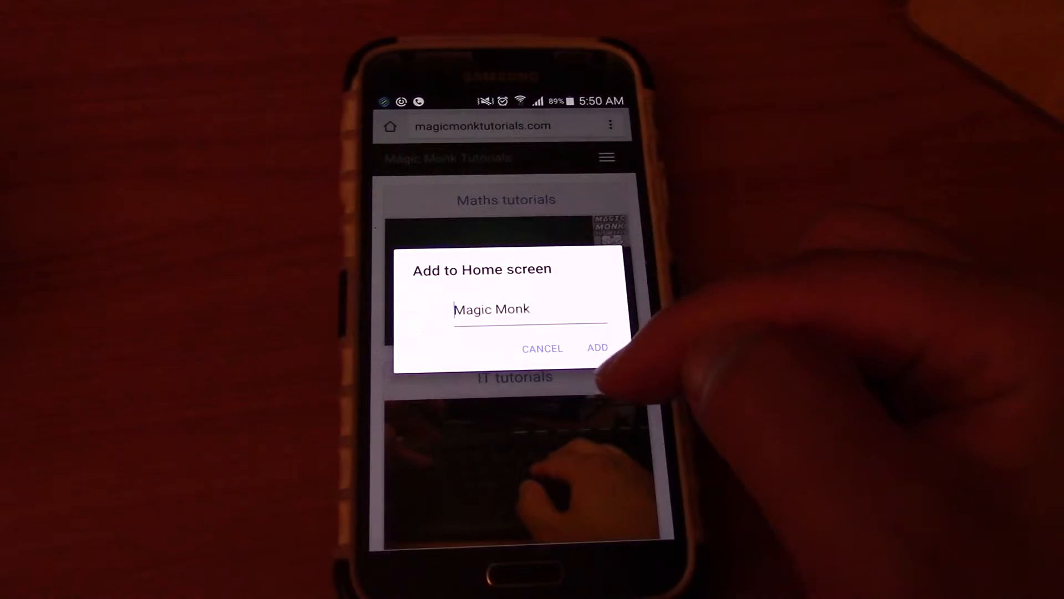